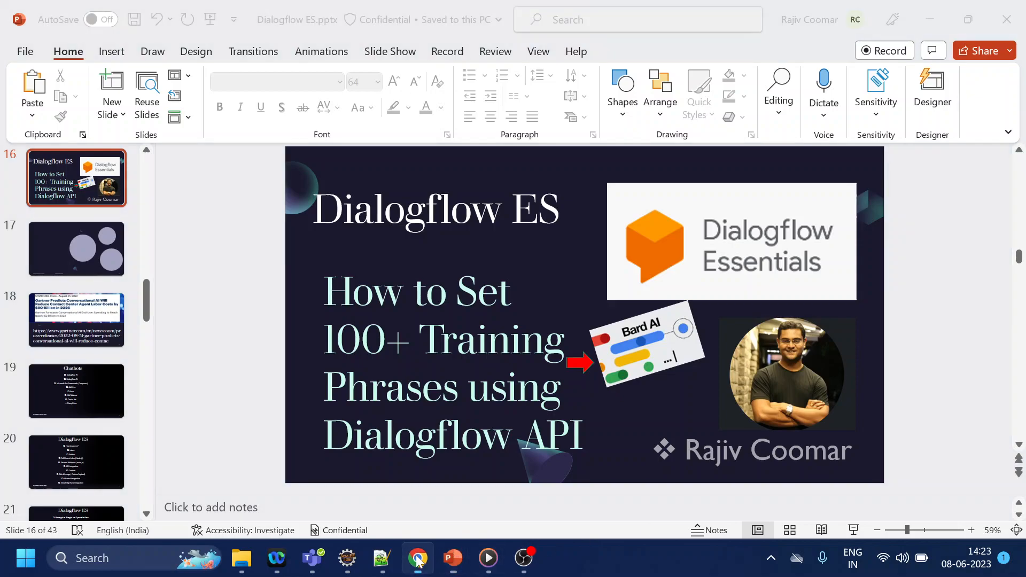
Step: Leave the PowerPoint title slide for the Dialogflow intents page in Chrome
{"action": "left_click", "coordinate": [417, 558]}
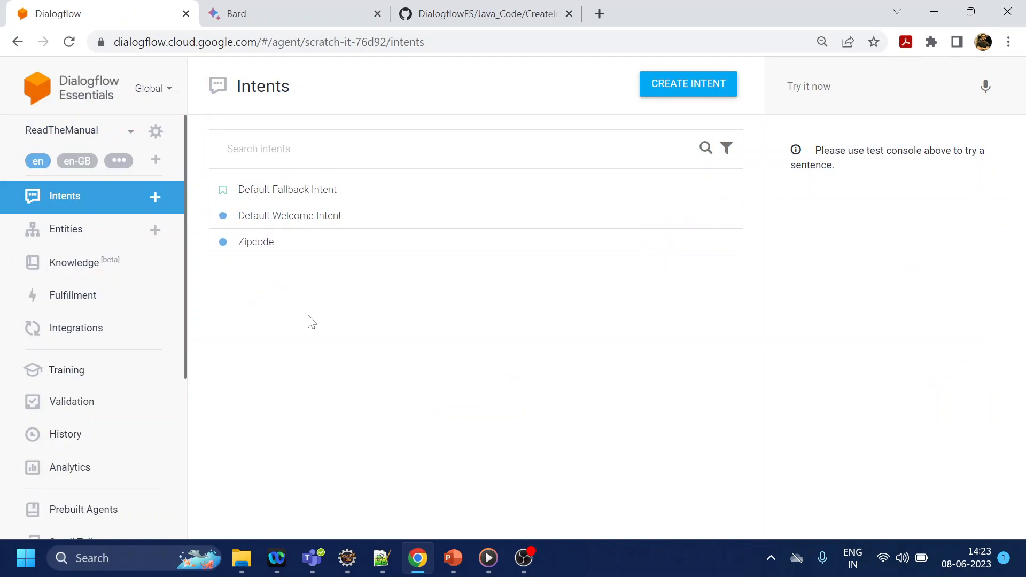
{"action": "mouse_move", "coordinate": [412, 394]}
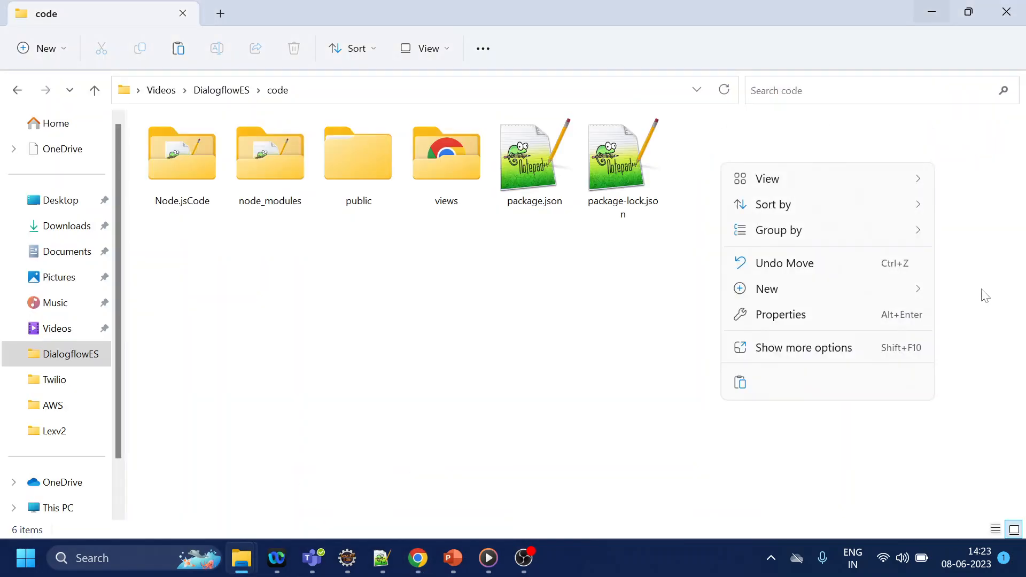
Step: Create a new text document in the code folder named AccountBalance.txt
{"action": "left_click", "coordinate": [767, 288]}
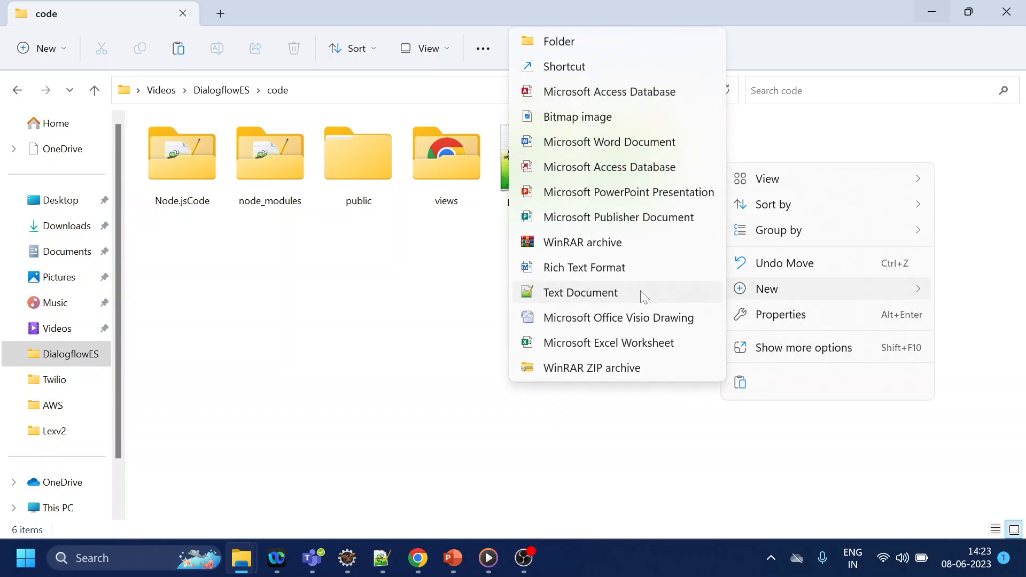
{"action": "left_click", "coordinate": [580, 292]}
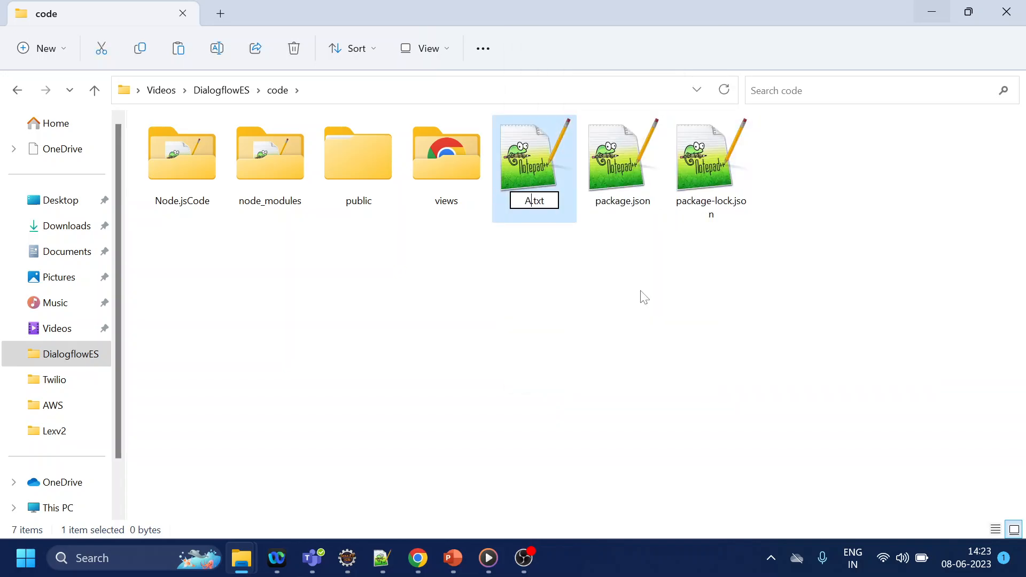
{"action": "type", "text": "ccountBala"}
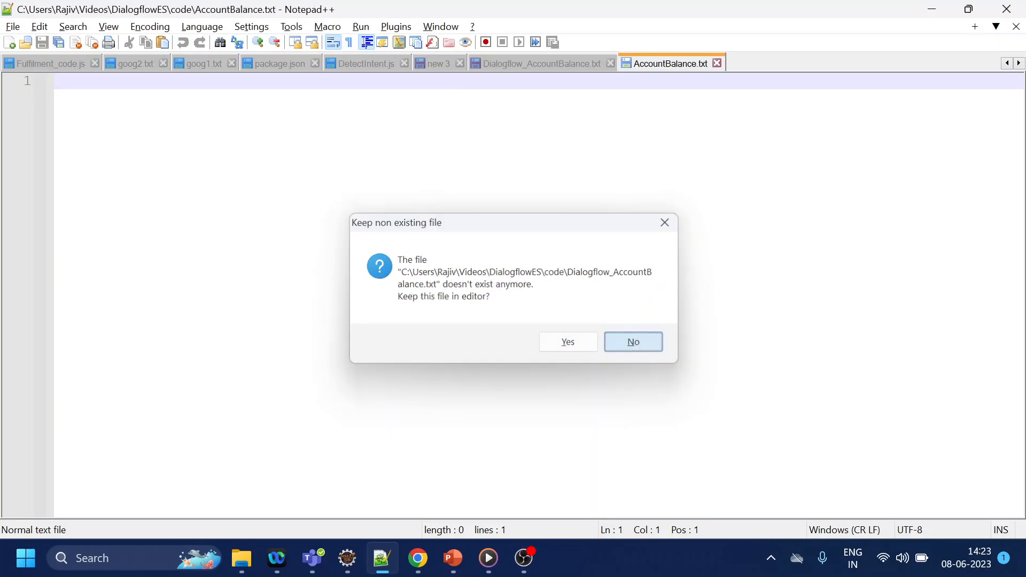
Step: Discard the missing Dialogflow_AccountBalance.txt in Notepad++ and switch to Bard
{"action": "left_click", "coordinate": [632, 342]}
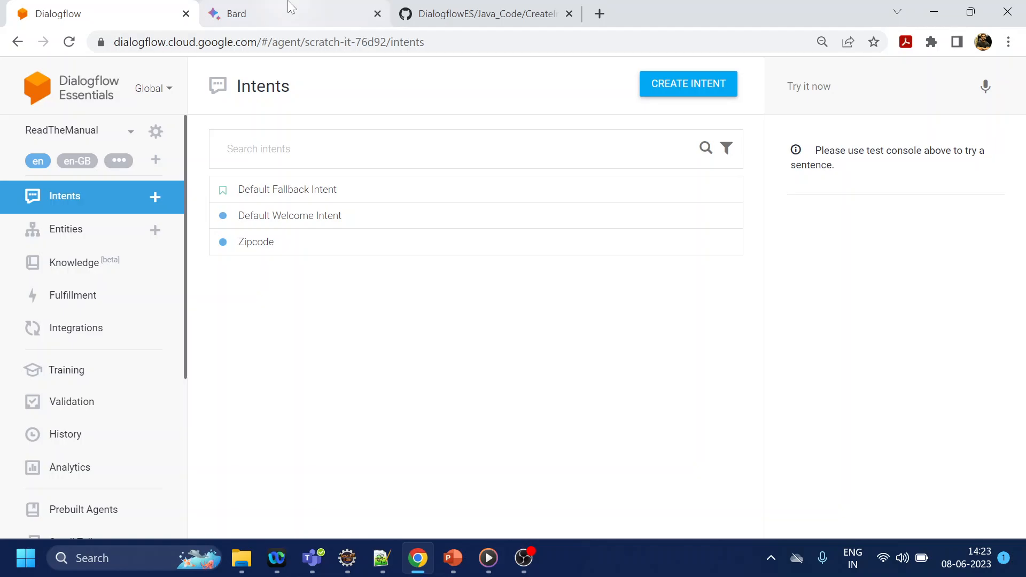
{"action": "left_click", "coordinate": [234, 13]}
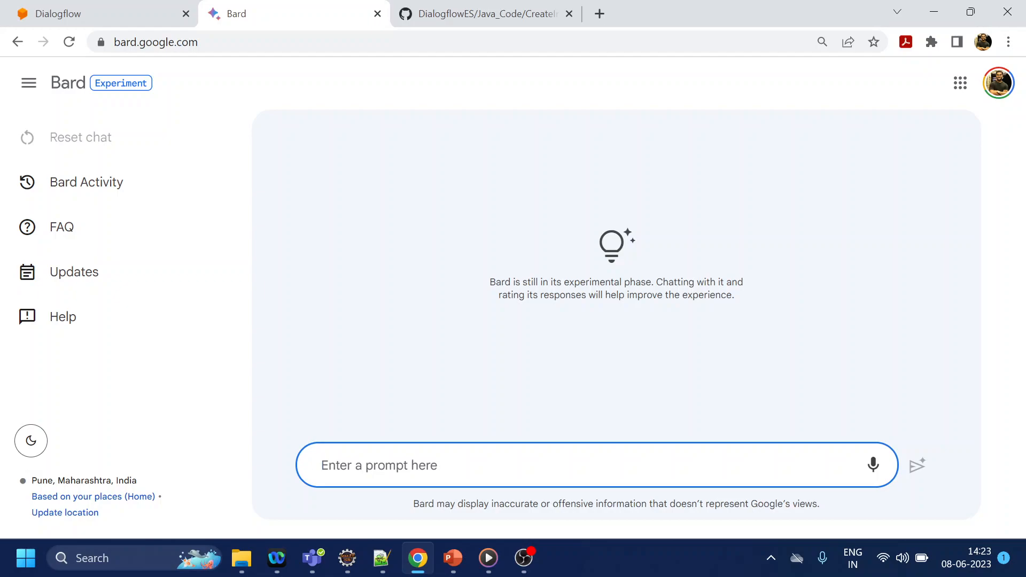
Step: Ask Bard to 'create 100 training phrase for account balance check'
{"action": "type", "text": "create"}
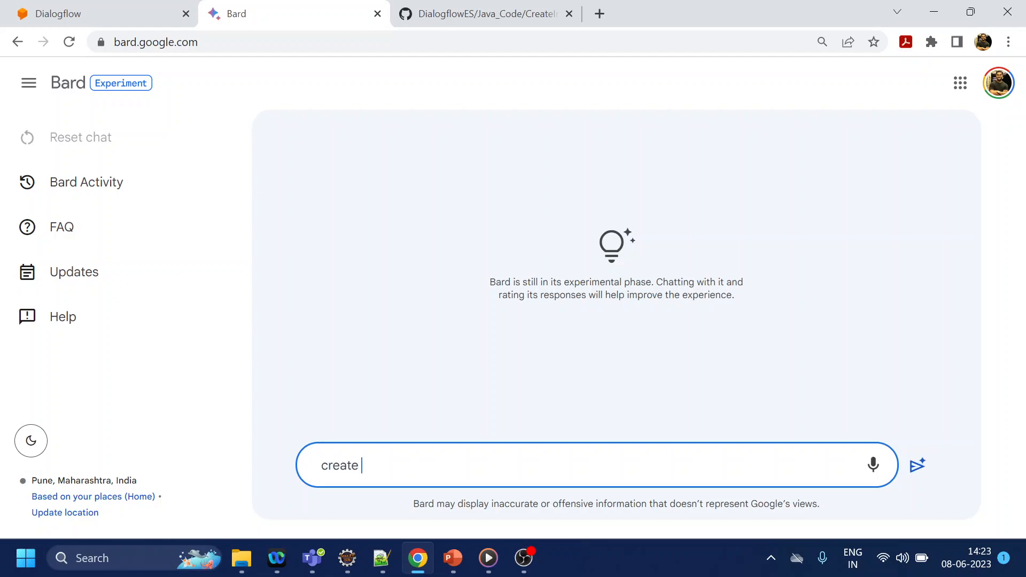
{"action": "type", "text": "training phrase"}
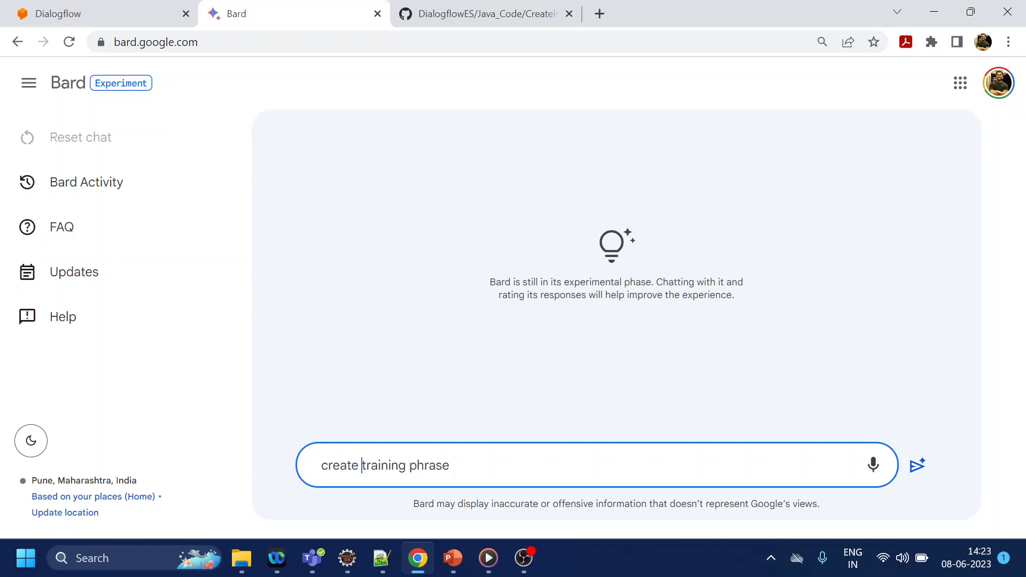
{"action": "type", "text": "100"}
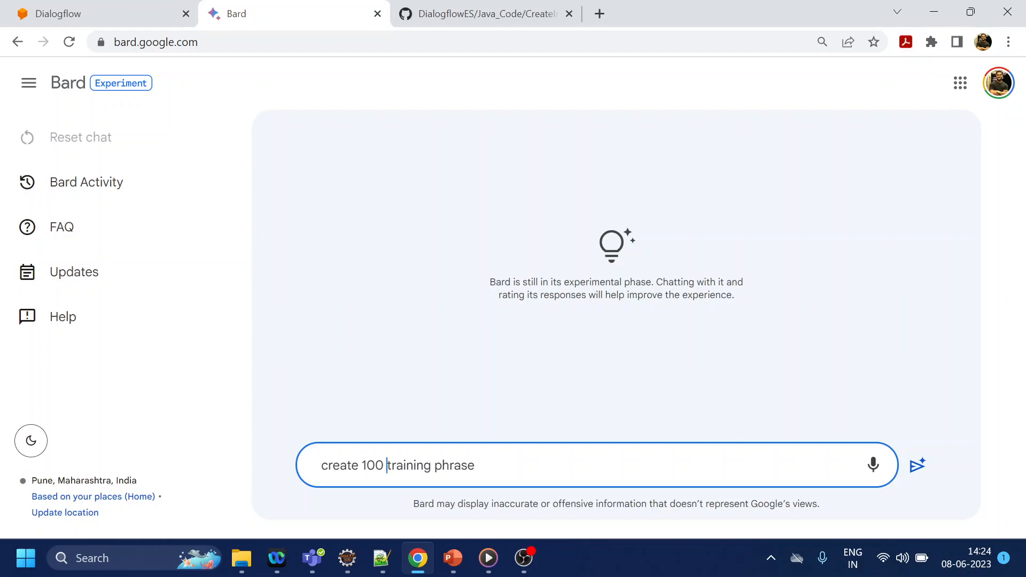
{"action": "type", "text": "for"}
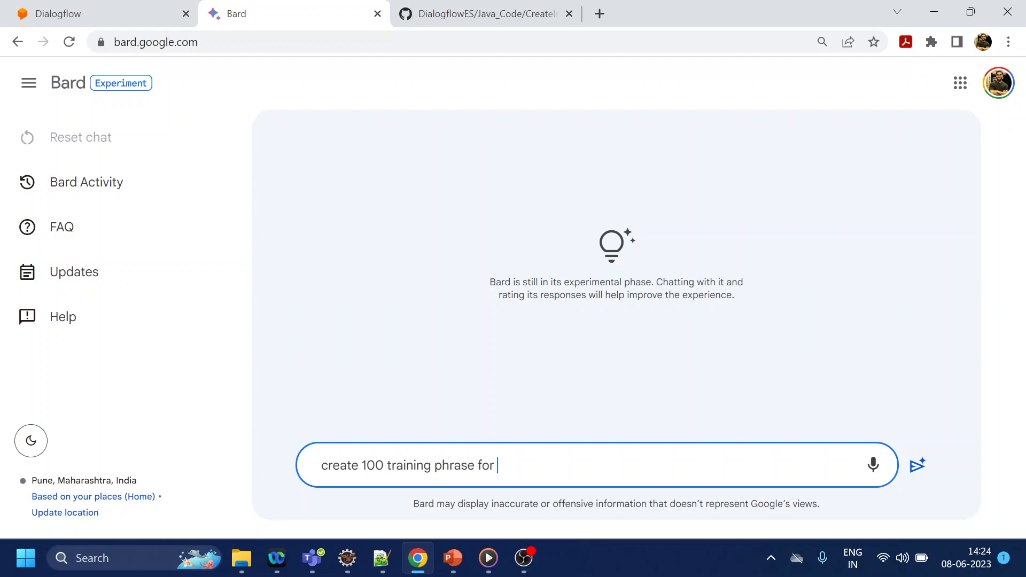
{"action": "type", "text": "account"}
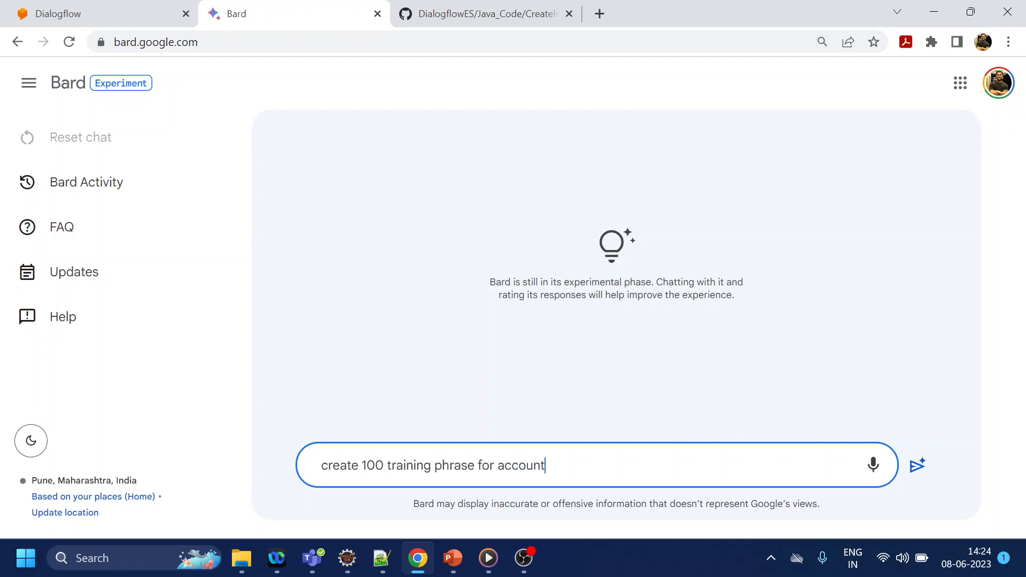
{"action": "type", "text": "balance check"}
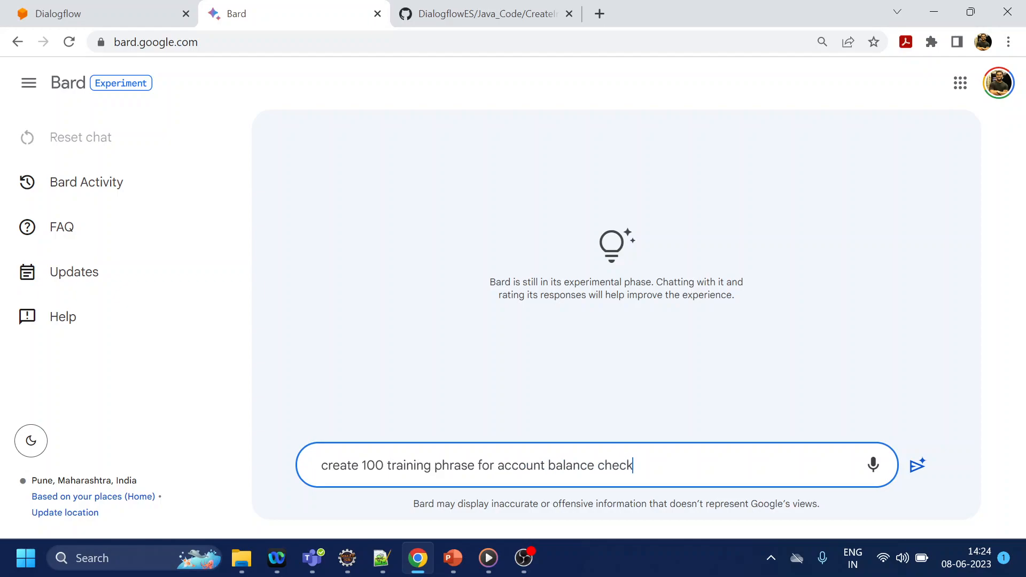
{"action": "left_click", "coordinate": [917, 465]}
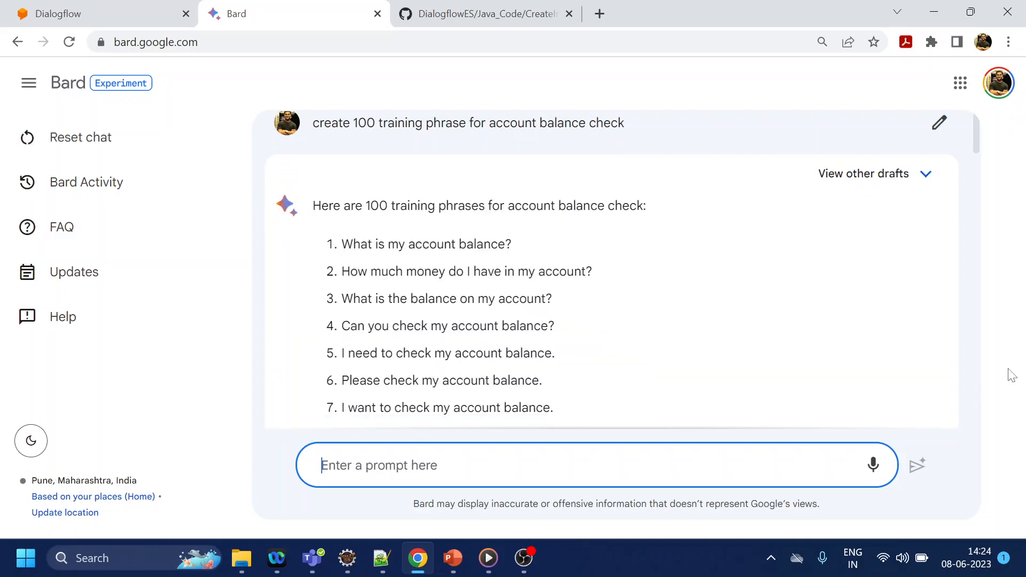
{"action": "mouse_move", "coordinate": [976, 137]}
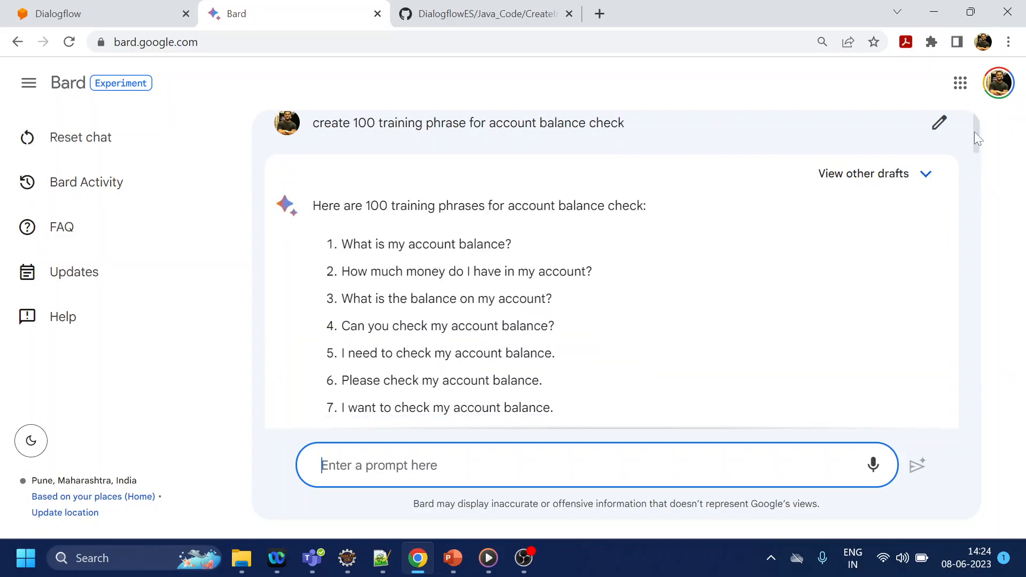
Step: Scroll through Bard's generated phrase list and return to Notepad++
{"action": "scroll", "scroll_direction": "down", "scroll_amount": 3}
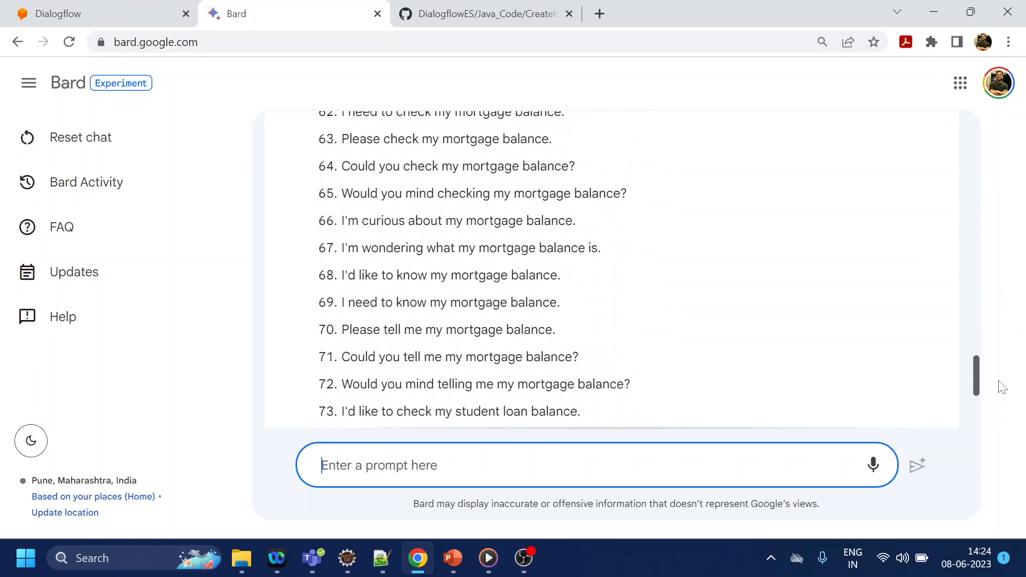
{"action": "scroll", "scroll_direction": "down", "scroll_amount": 3}
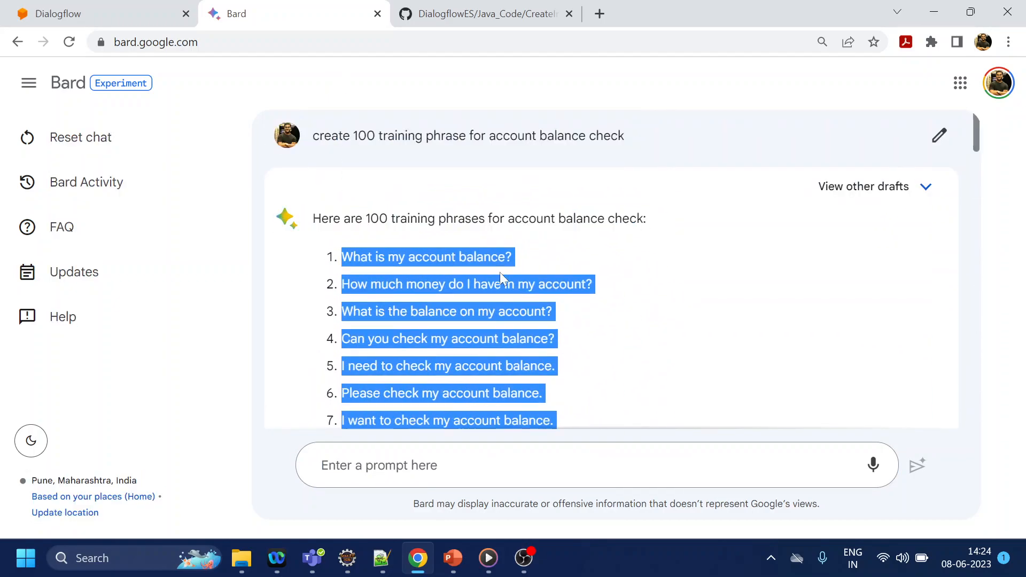
{"action": "left_click", "coordinate": [381, 557]}
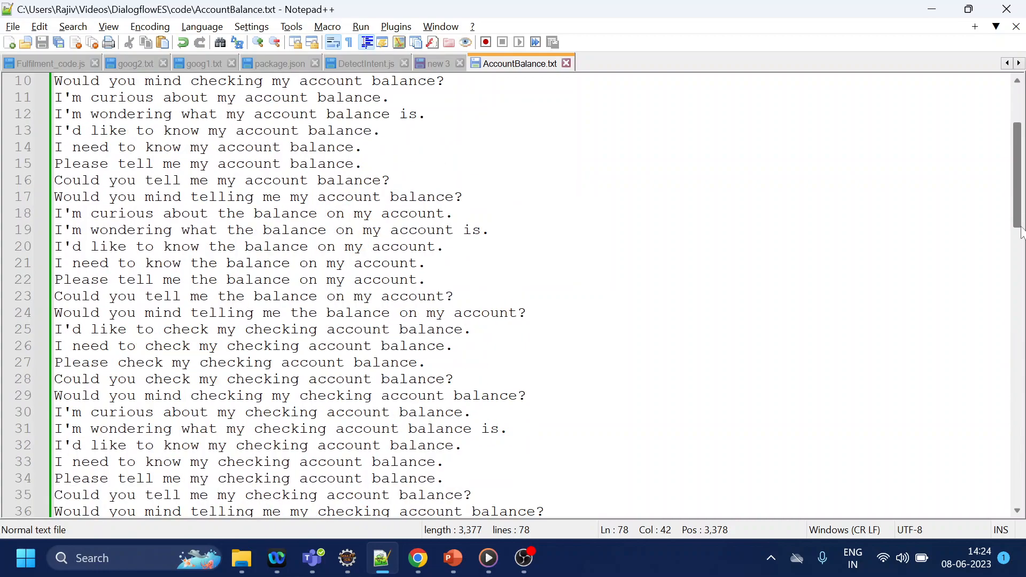
Step: Review the pasted phrases and CreateIntentForFile code, then return to Dialogflow
{"action": "scroll", "scroll_direction": "down", "scroll_amount": 3}
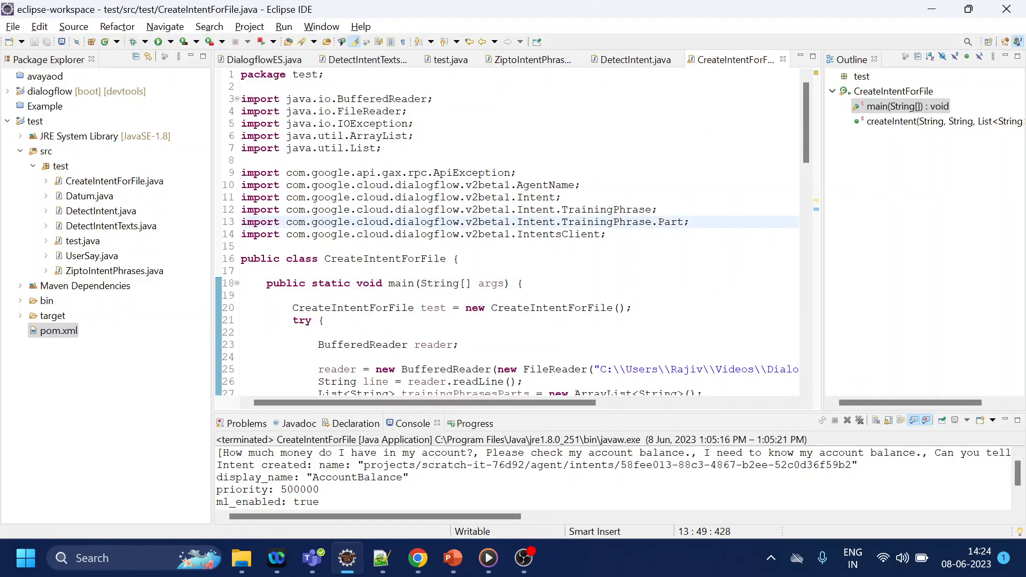
{"action": "scroll", "scroll_direction": "down", "scroll_amount": 3}
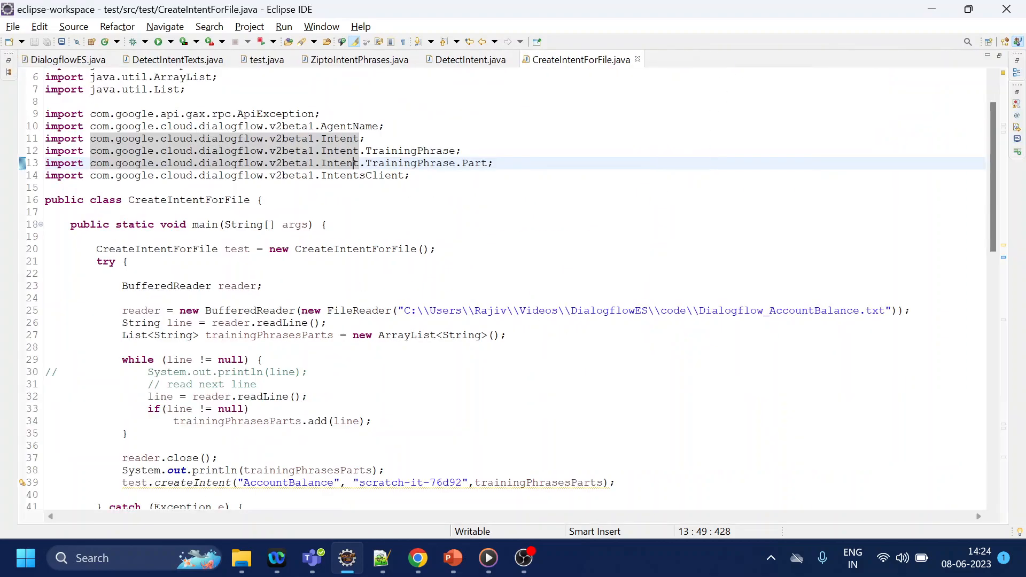
{"action": "left_click", "coordinate": [417, 558]}
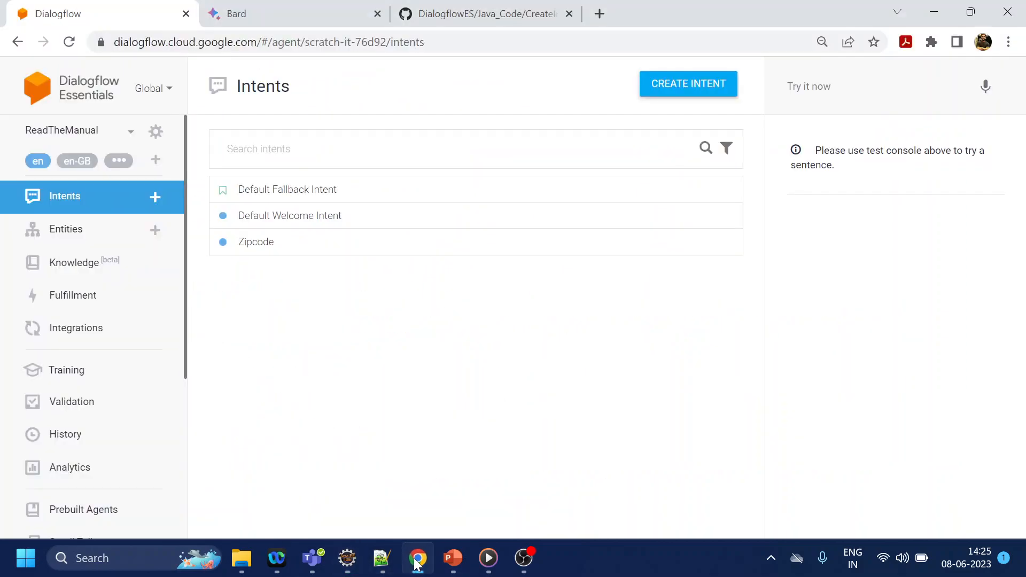
Step: Show the DialogflowES/Java_Code/CreateIntent GitHub folder, then return to the console
{"action": "left_click", "coordinate": [484, 13]}
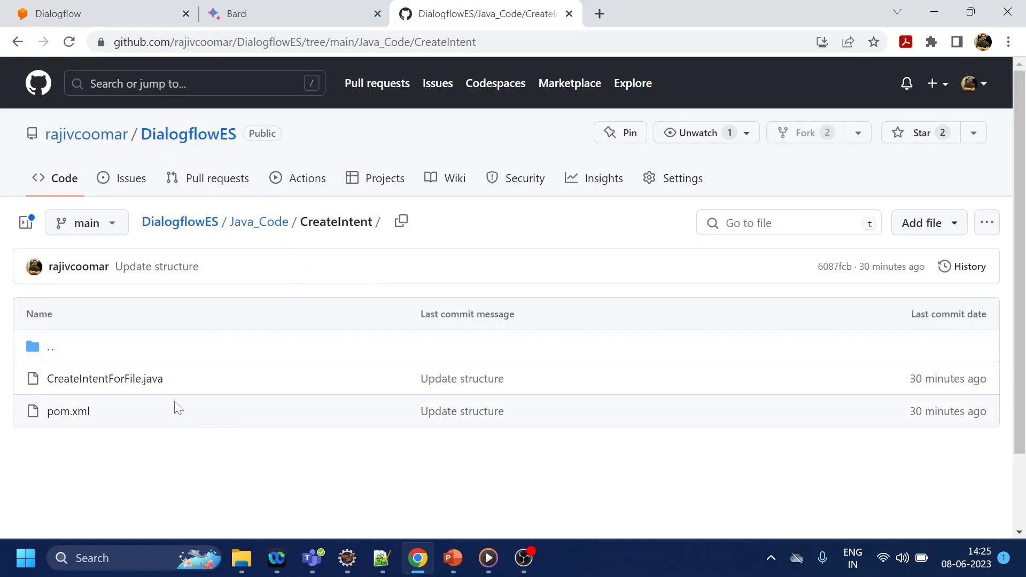
{"action": "mouse_move", "coordinate": [58, 12]}
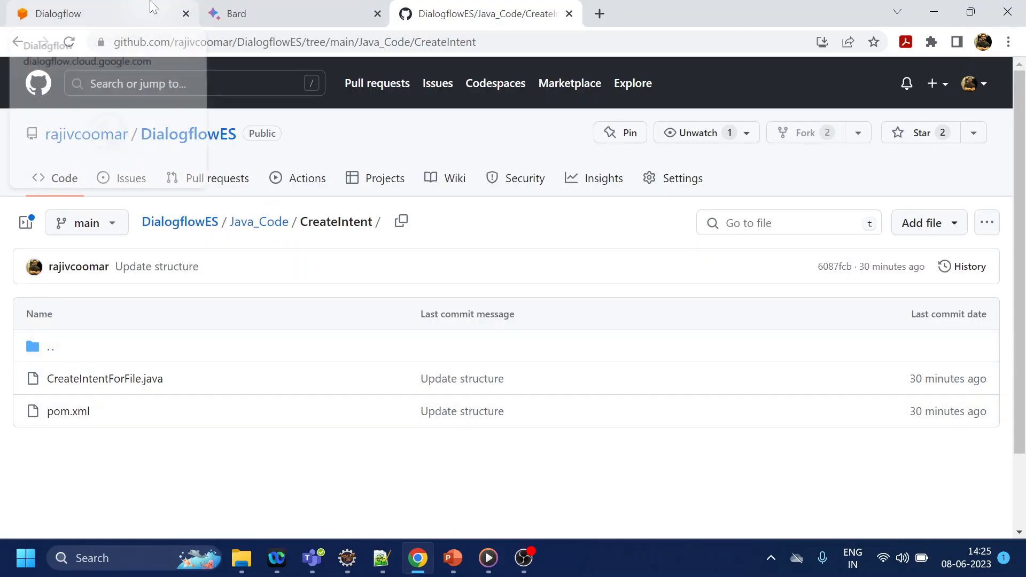
{"action": "left_click", "coordinate": [347, 558]}
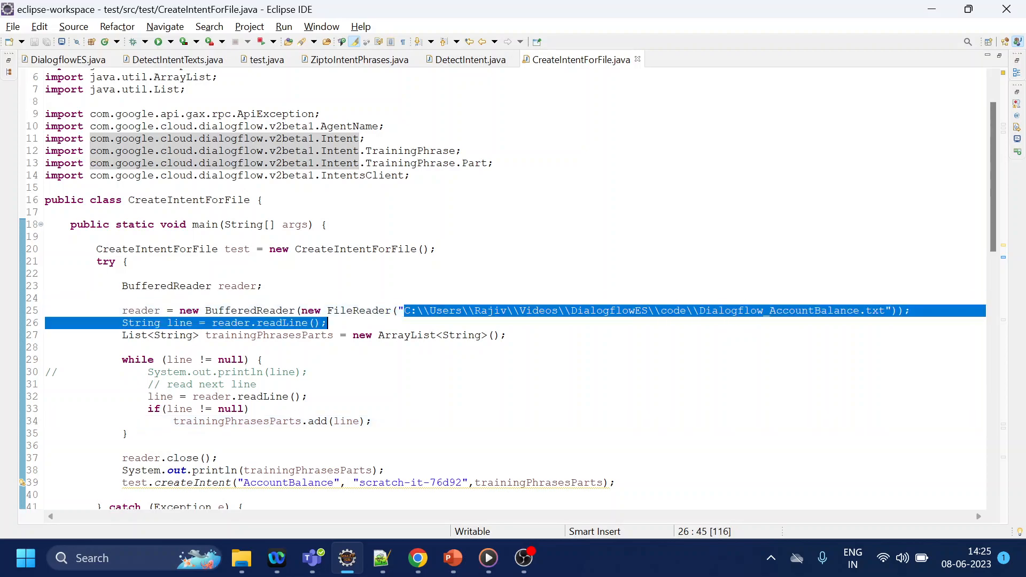
Step: Point the FileReader path at AccountBalance.txt, save, and highlight trainingPhrasesParts
{"action": "left_click", "coordinate": [417, 557]}
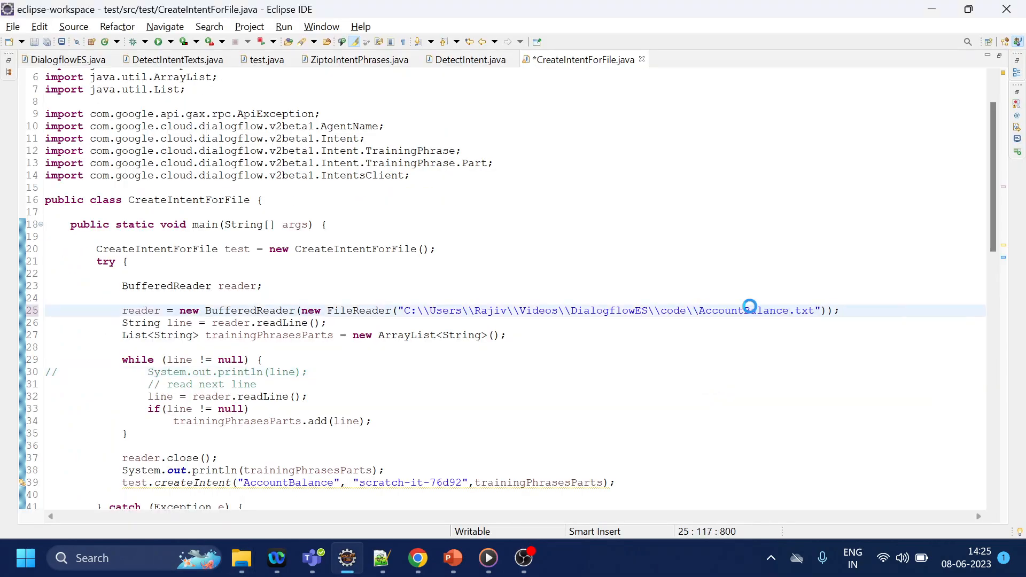
{"action": "key", "text": "ctrl+s"}
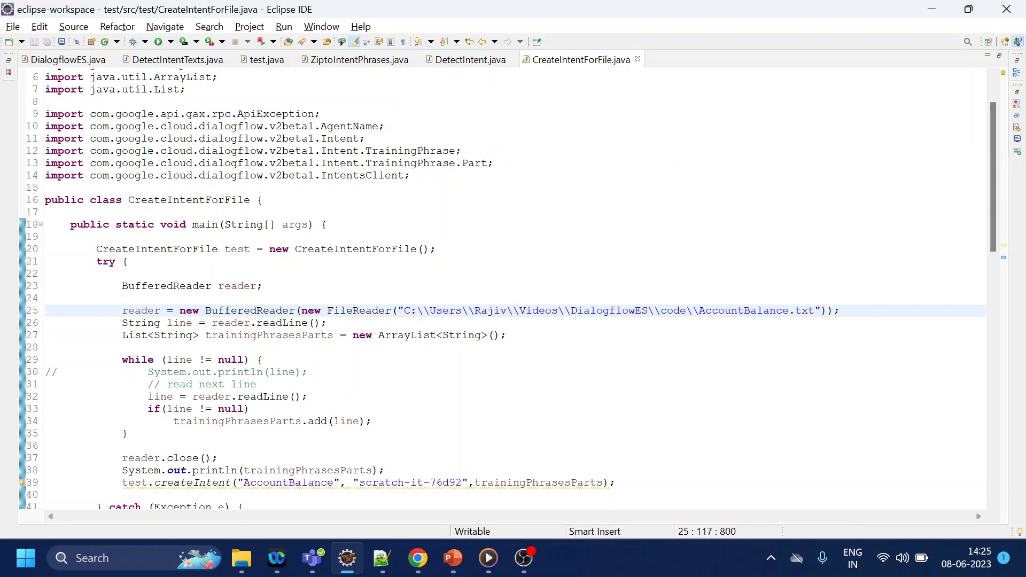
{"action": "double_click", "coordinate": [268, 335]}
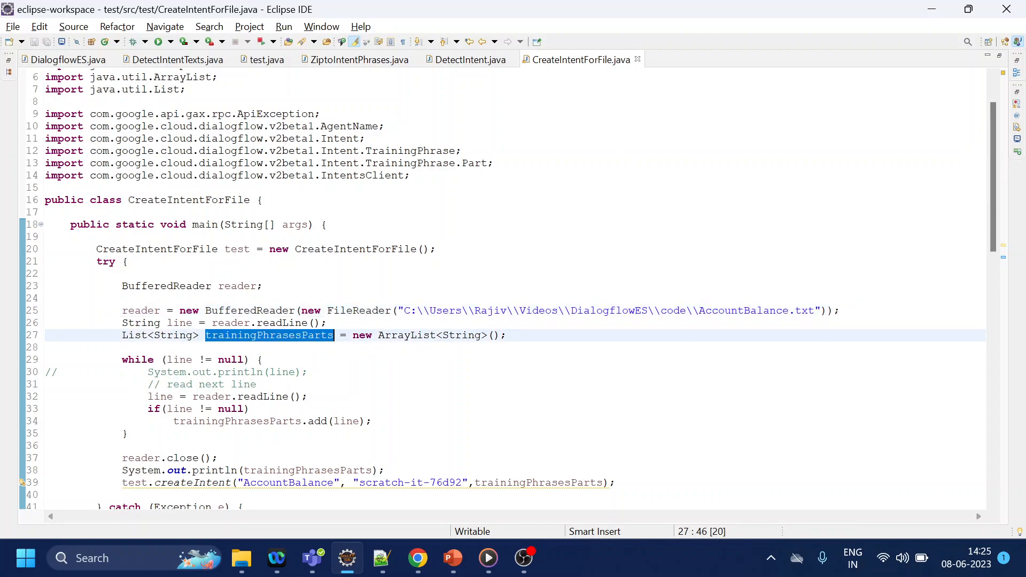
Step: Highlight the createIntent call and the scratch-it-76d92 project ID while explaining
{"action": "scroll", "scroll_direction": "down", "scroll_amount": 3}
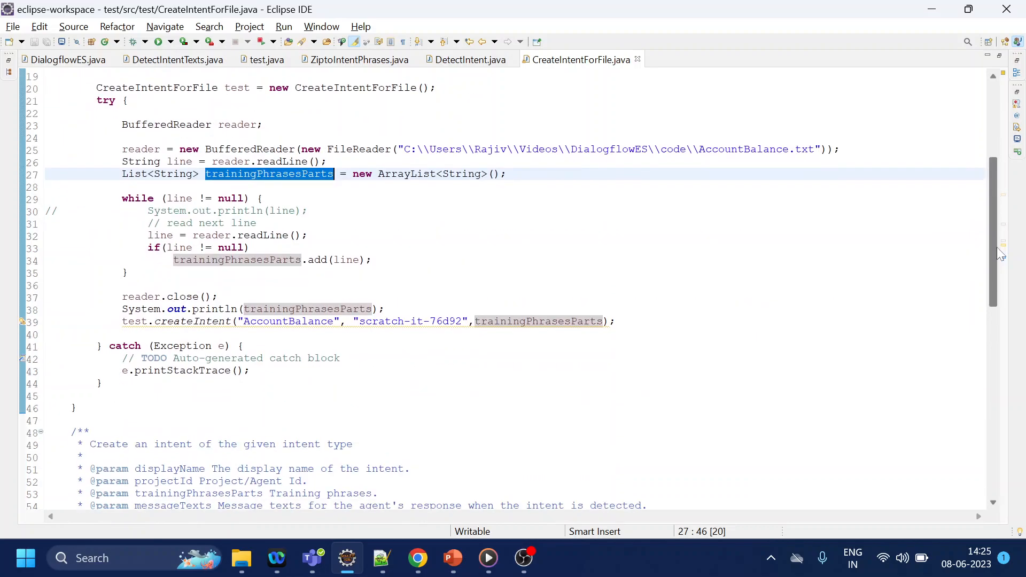
{"action": "scroll", "scroll_direction": "down", "scroll_amount": 3}
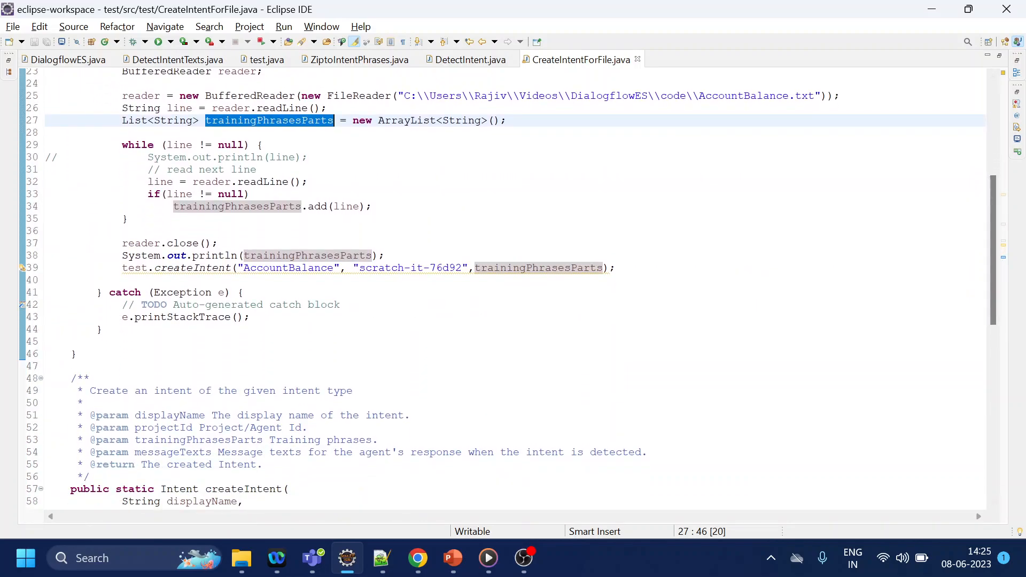
{"action": "left_click", "coordinate": [193, 268]}
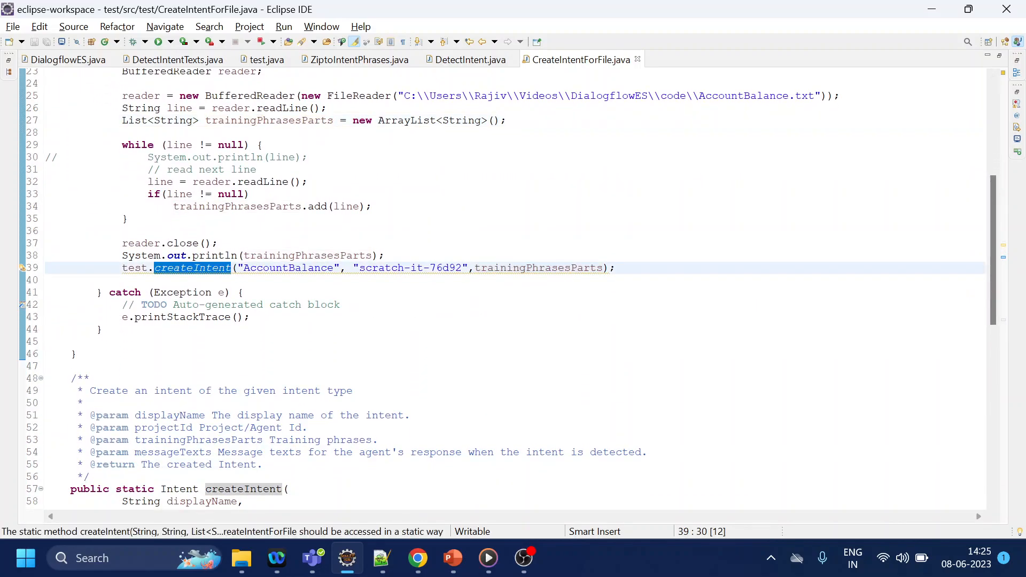
{"action": "double_click", "coordinate": [405, 268]}
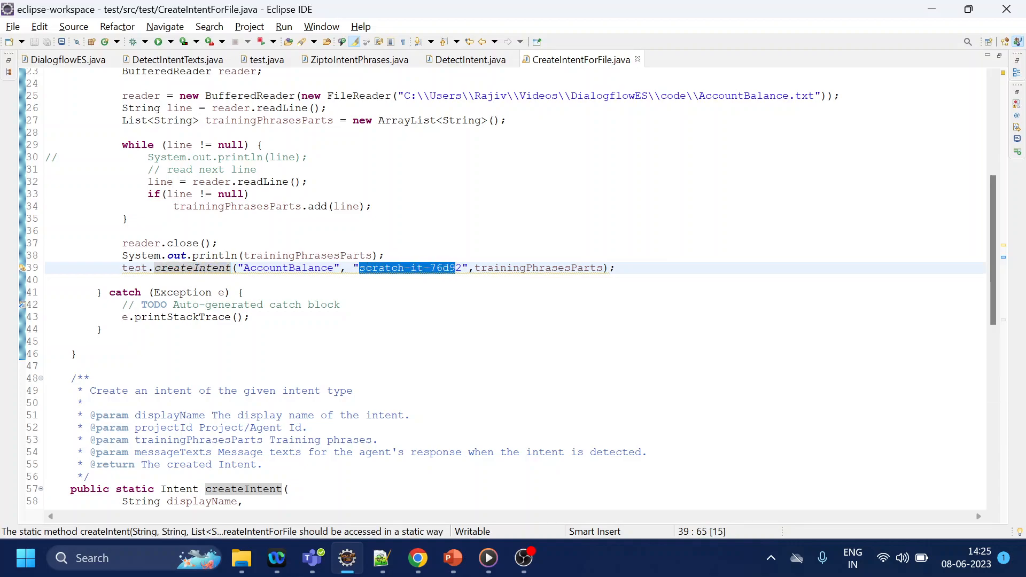
{"action": "double_click", "coordinate": [288, 267]}
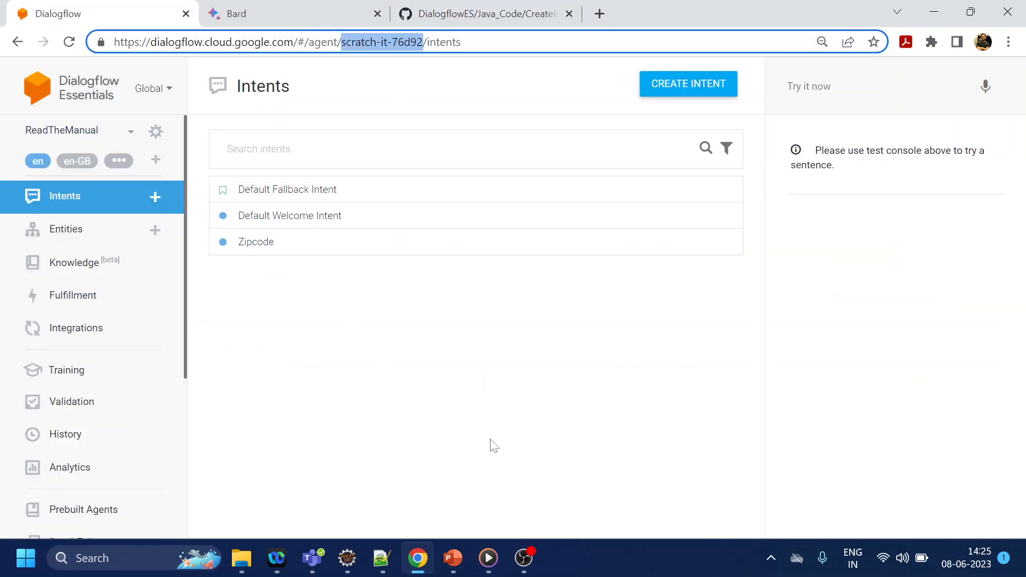
Step: Scroll to the createIntent method and highlight its Intent builder code block
{"action": "left_click", "coordinate": [347, 558]}
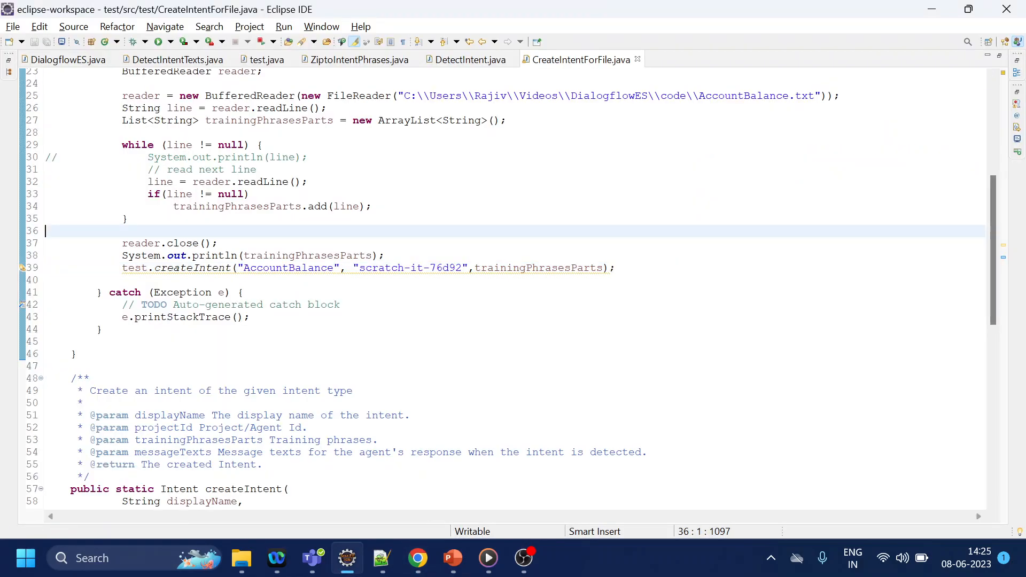
{"action": "scroll", "scroll_direction": "down", "scroll_amount": 3}
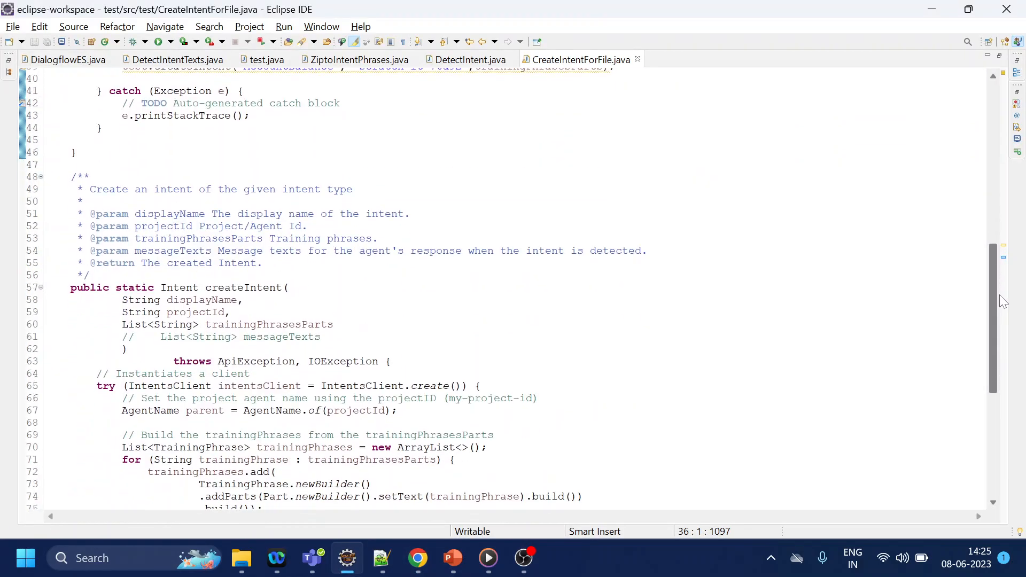
{"action": "scroll", "scroll_direction": "down", "scroll_amount": 3}
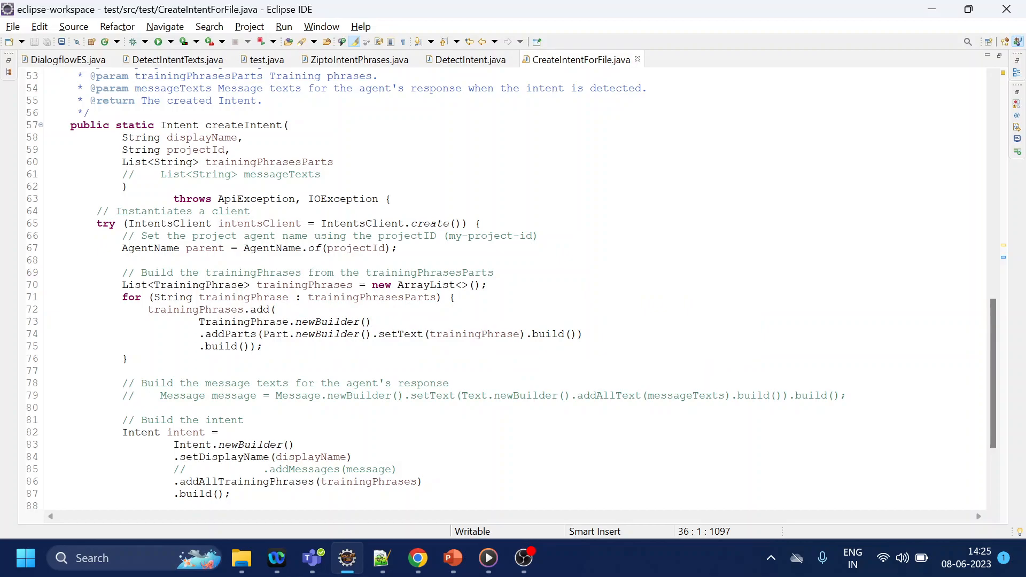
{"action": "left_click_drag", "start_coordinate": [122, 297], "coordinate": [127, 358]}
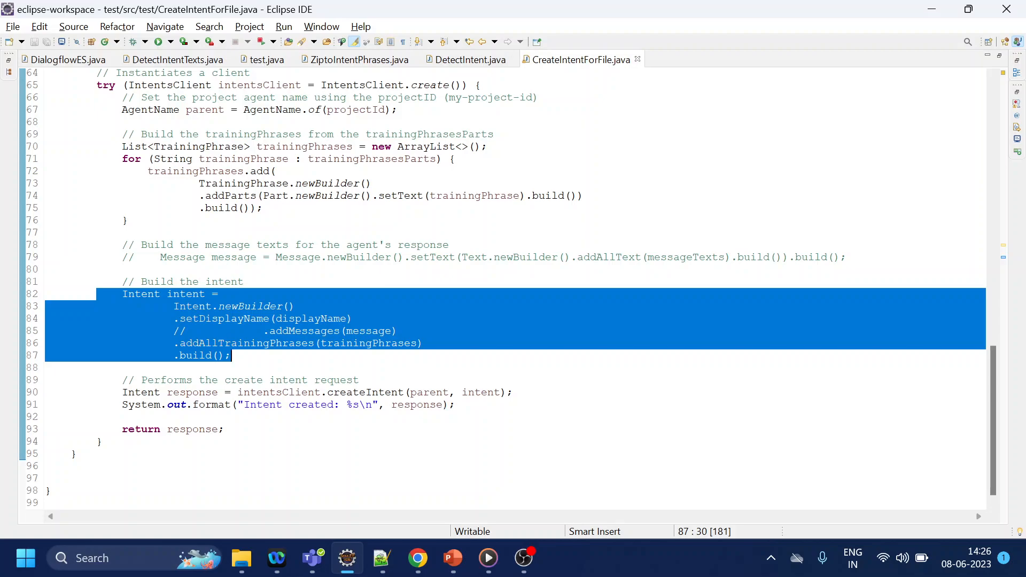
Step: Run CreateIntentForFile and enlarge the console to read the PERMISSION_DENIED error
{"action": "left_click", "coordinate": [315, 319]}
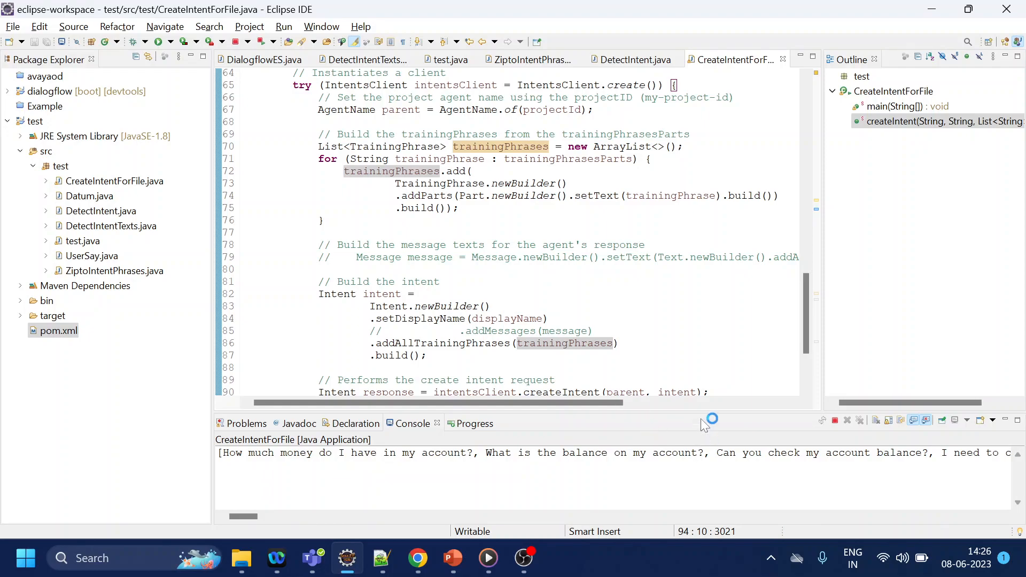
{"action": "left_click_drag", "start_coordinate": [706, 414], "coordinate": [717, 340]}
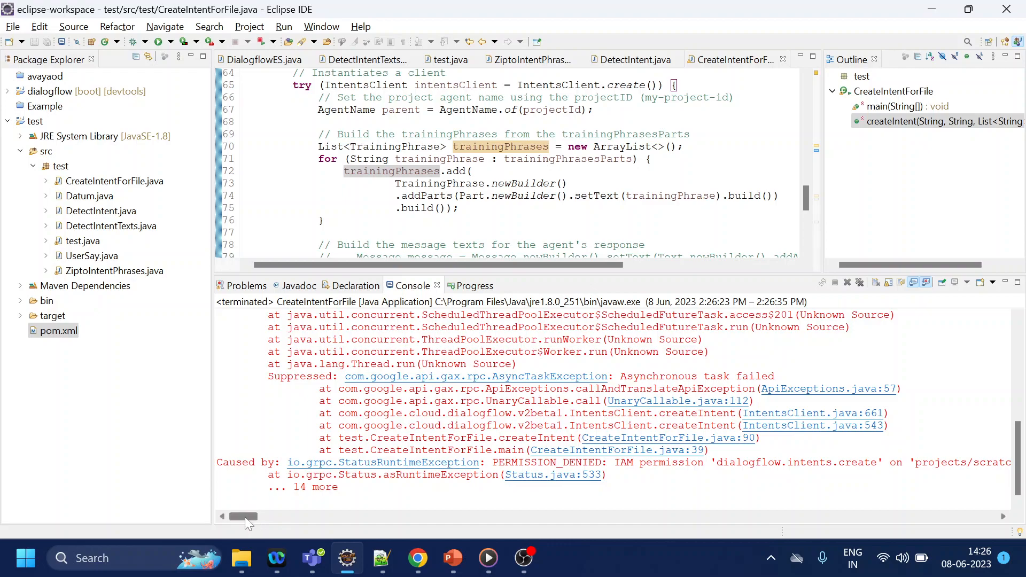
{"action": "scroll", "scroll_direction": "right", "scroll_amount": 3}
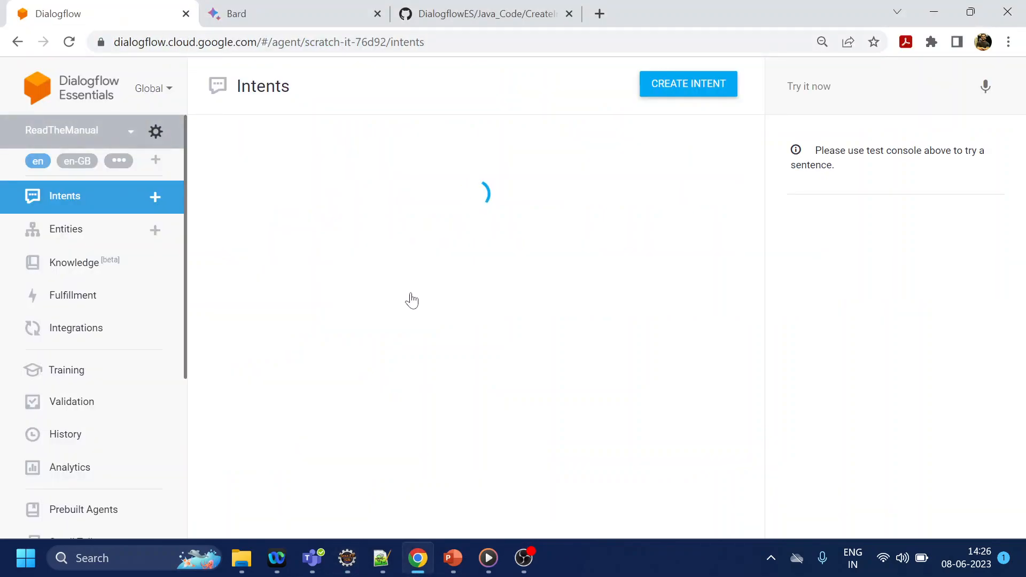
Step: Open ReadTheManual's settings and follow the scratch-it-76d92 project ID link
{"action": "left_click", "coordinate": [156, 131]}
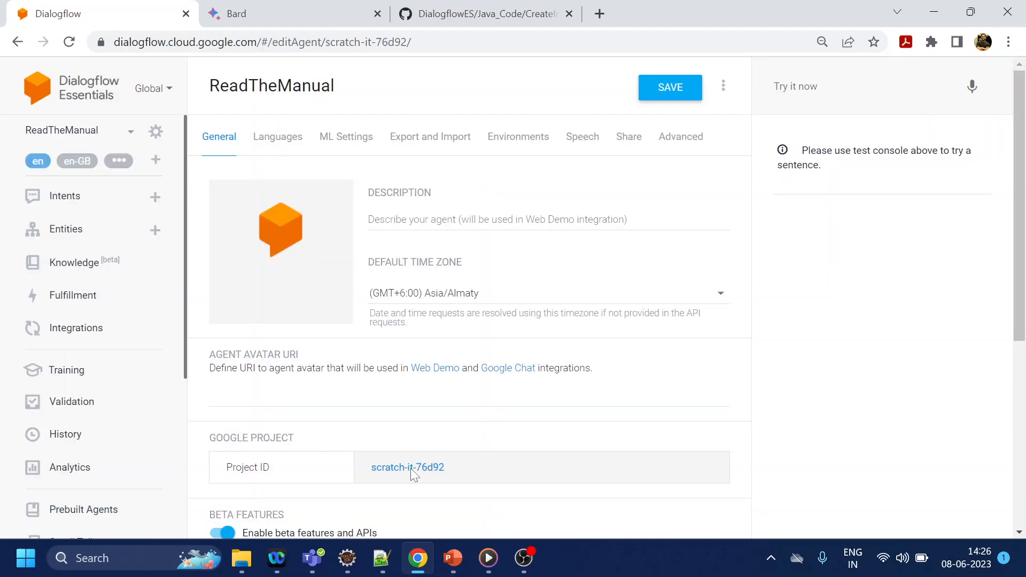
{"action": "left_click", "coordinate": [407, 467]}
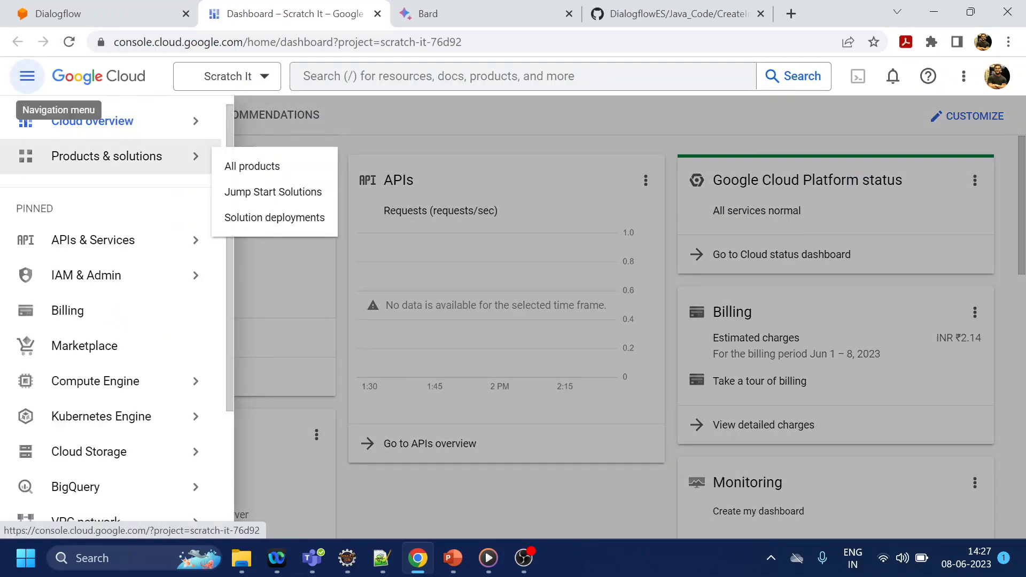
Step: Open IAM & Admin > IAM for Scratch It and scroll to the Dialogflow service account
{"action": "left_click", "coordinate": [85, 275]}
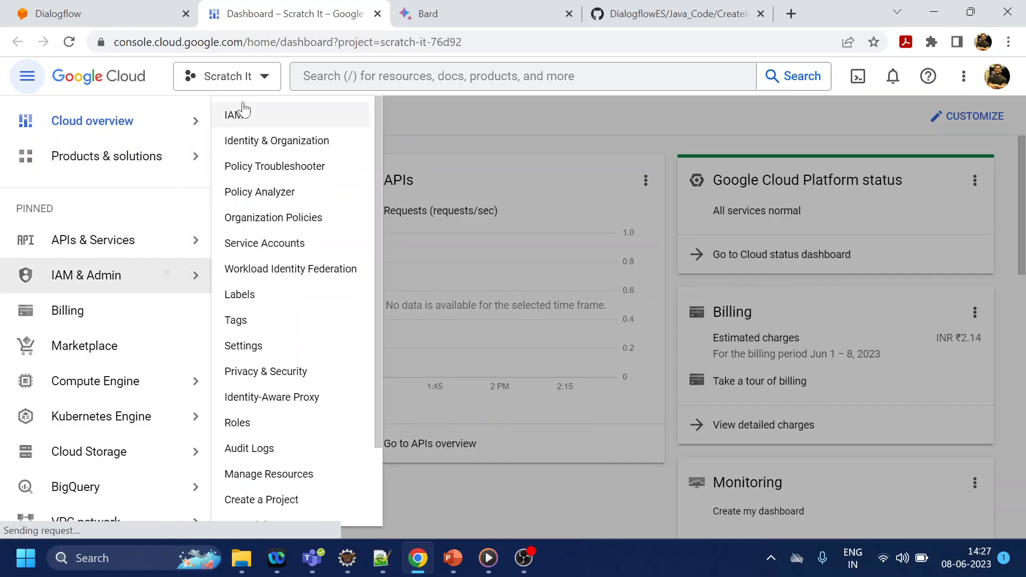
{"action": "mouse_move", "coordinate": [236, 116]}
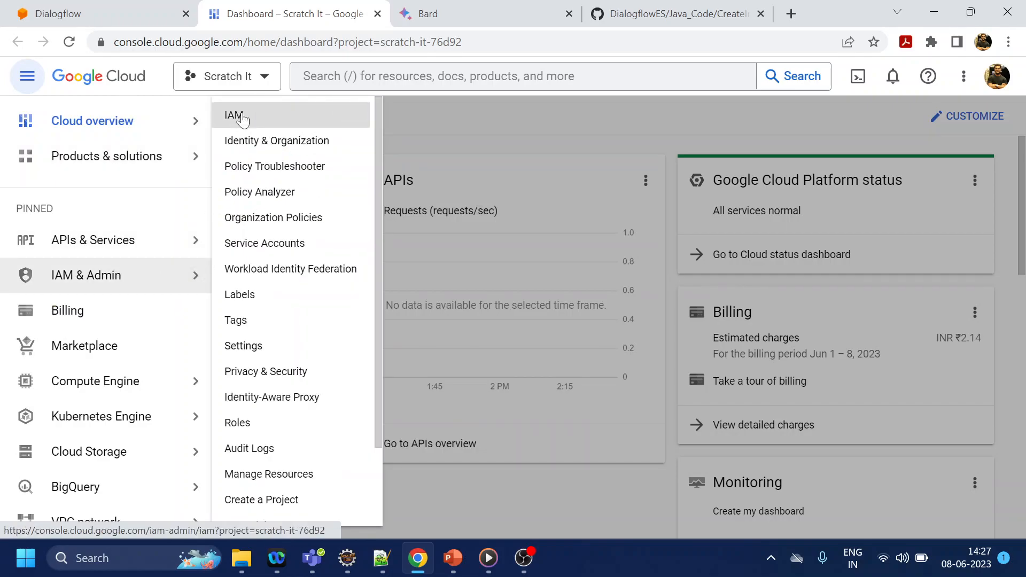
{"action": "left_click", "coordinate": [234, 115]}
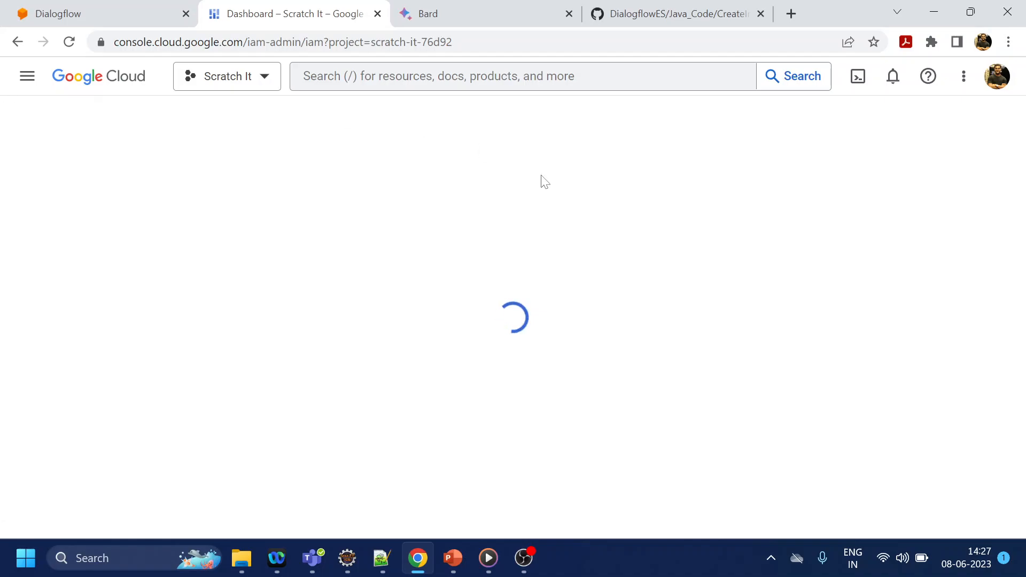
{"action": "mouse_move", "coordinate": [618, 229]}
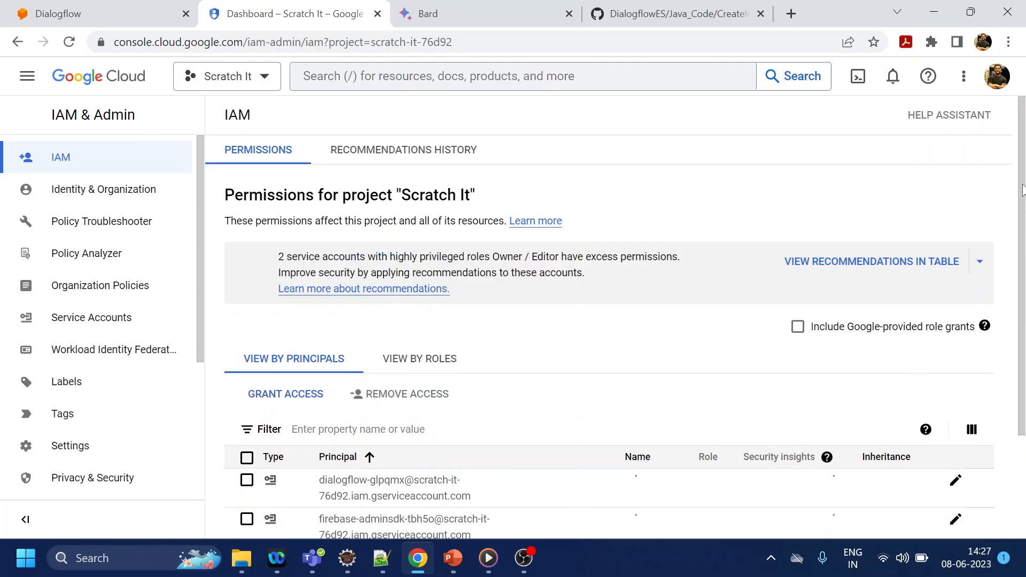
{"action": "scroll", "scroll_direction": "down", "scroll_amount": 3}
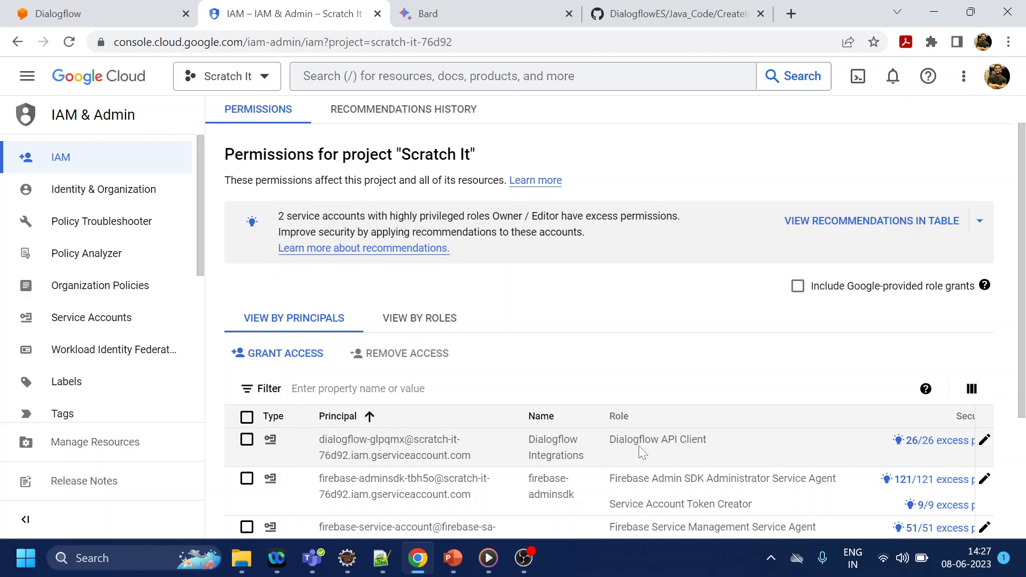
{"action": "mouse_move", "coordinate": [702, 450]}
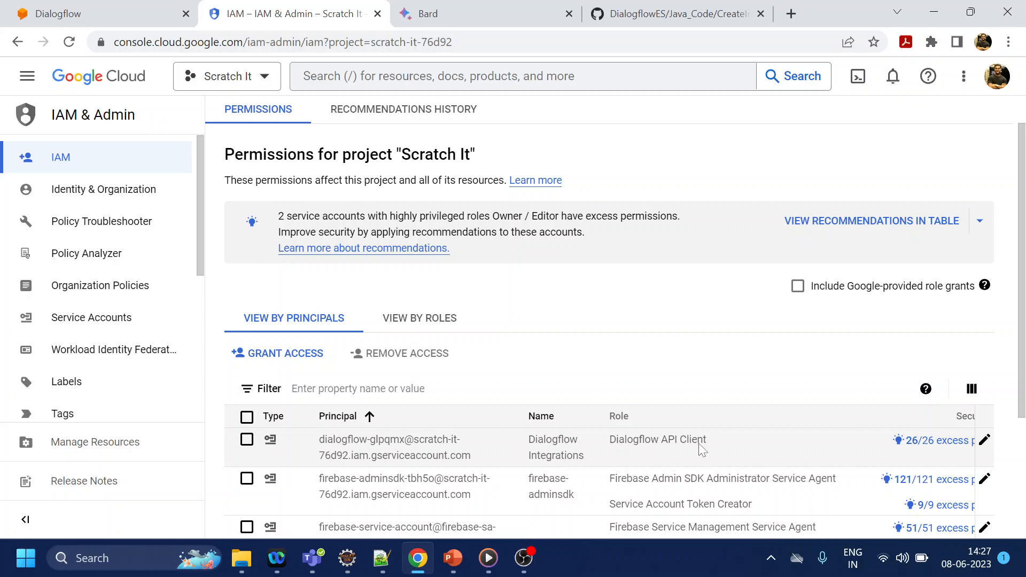
{"action": "mouse_move", "coordinate": [984, 439]}
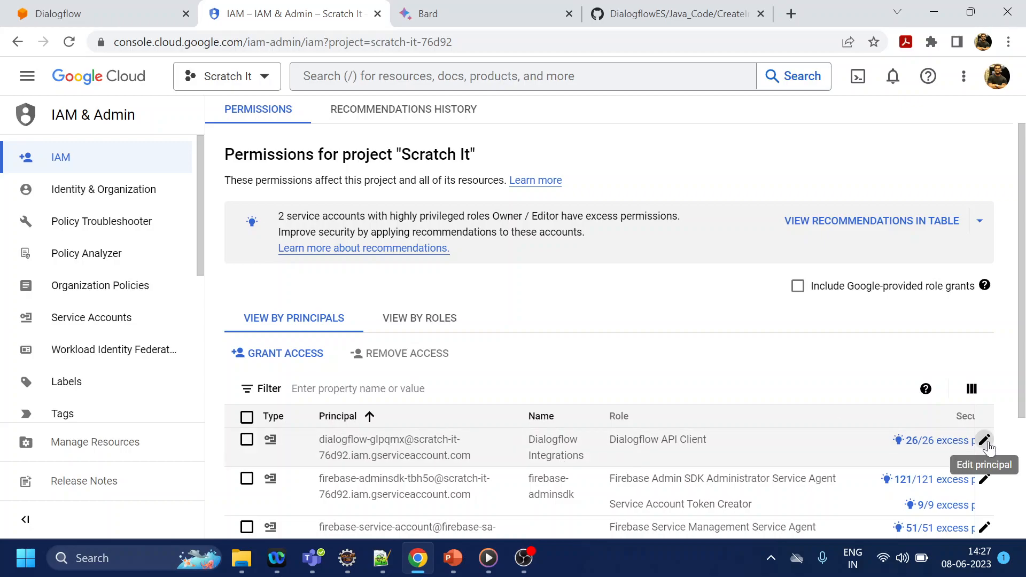
Step: Add the Dialogflow API Admin role to the Dialogflow service account and save
{"action": "left_click", "coordinate": [984, 440]}
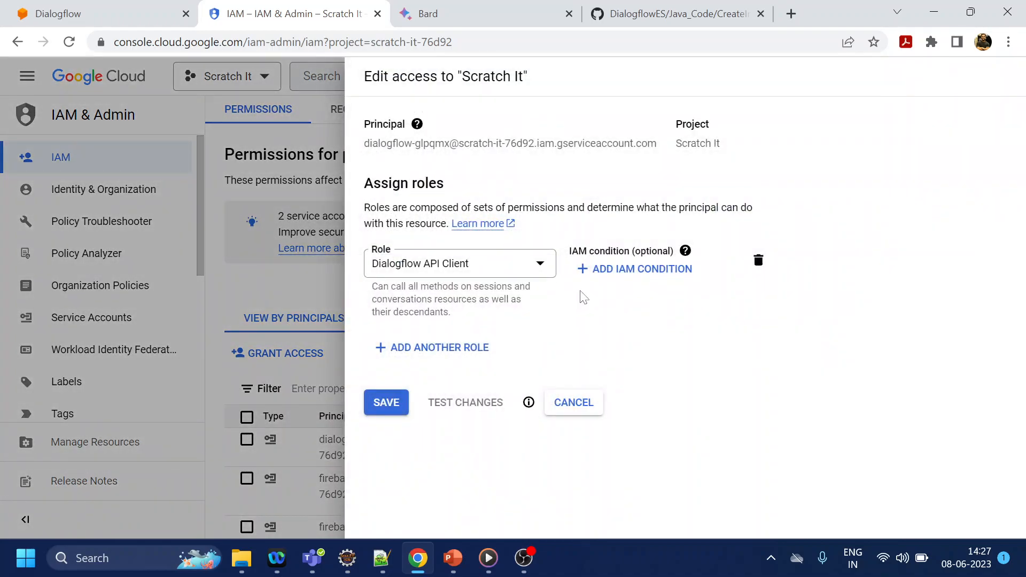
{"action": "mouse_move", "coordinate": [444, 393]}
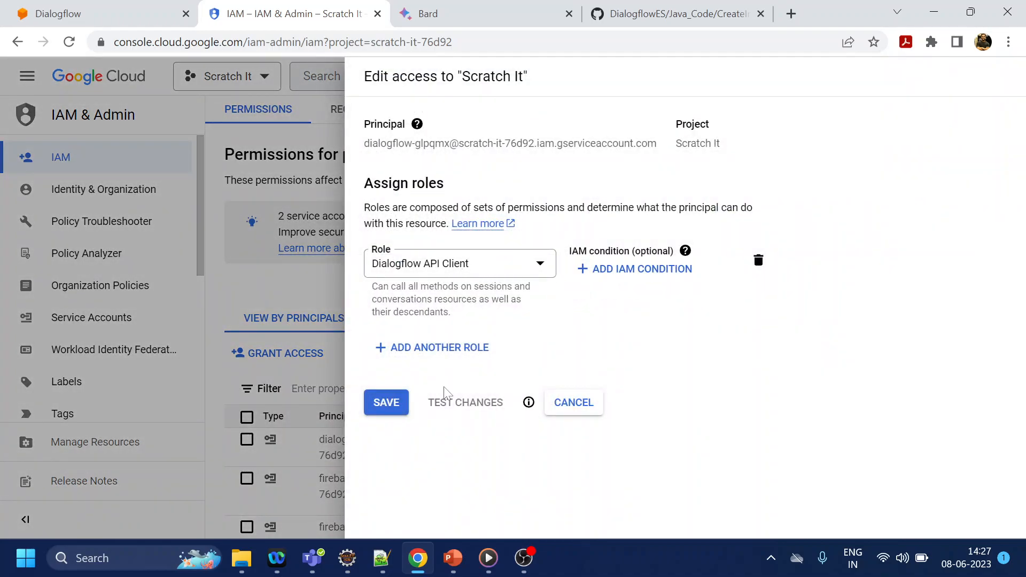
{"action": "left_click", "coordinate": [431, 347]}
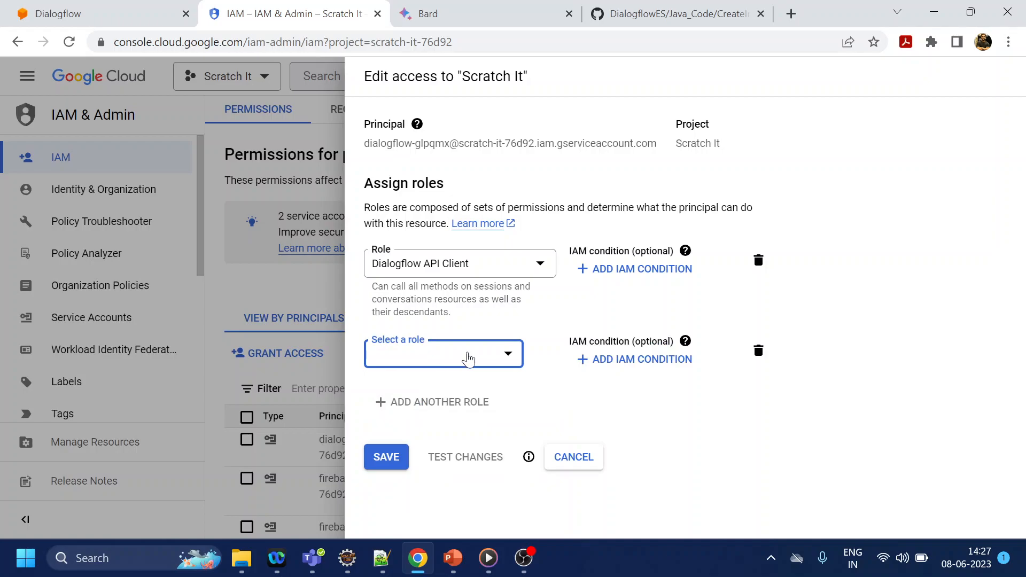
{"action": "left_click", "coordinate": [443, 353]}
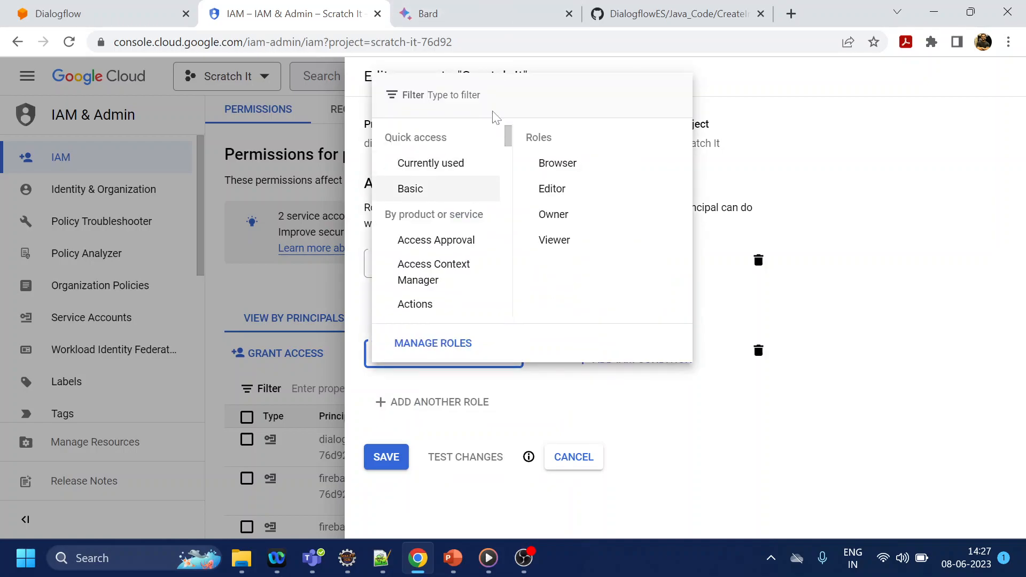
{"action": "type", "text": "dia"}
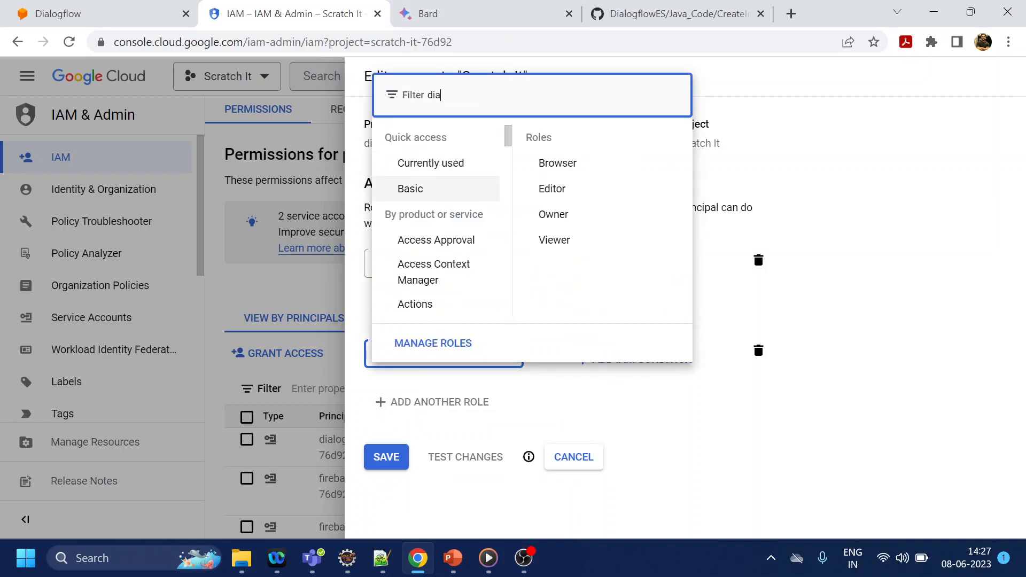
{"action": "type", "text": "dia"}
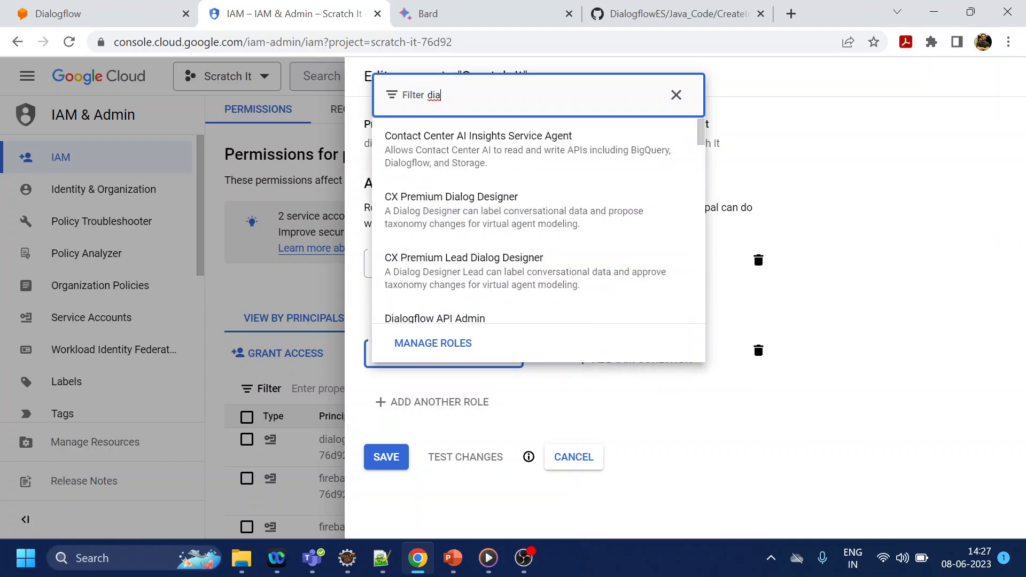
{"action": "scroll", "scroll_direction": "down", "scroll_amount": 3}
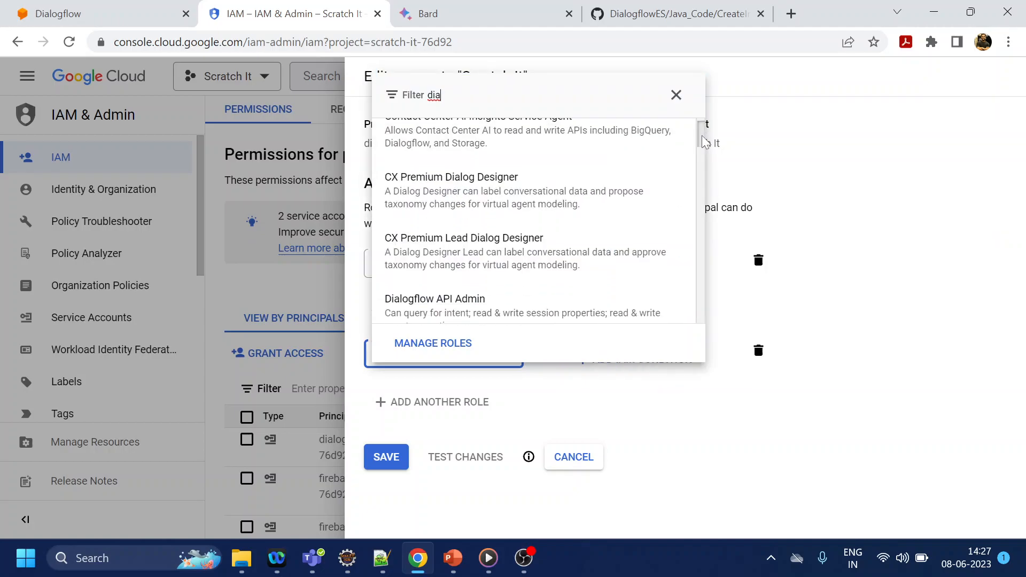
{"action": "scroll", "scroll_direction": "down", "scroll_amount": 3}
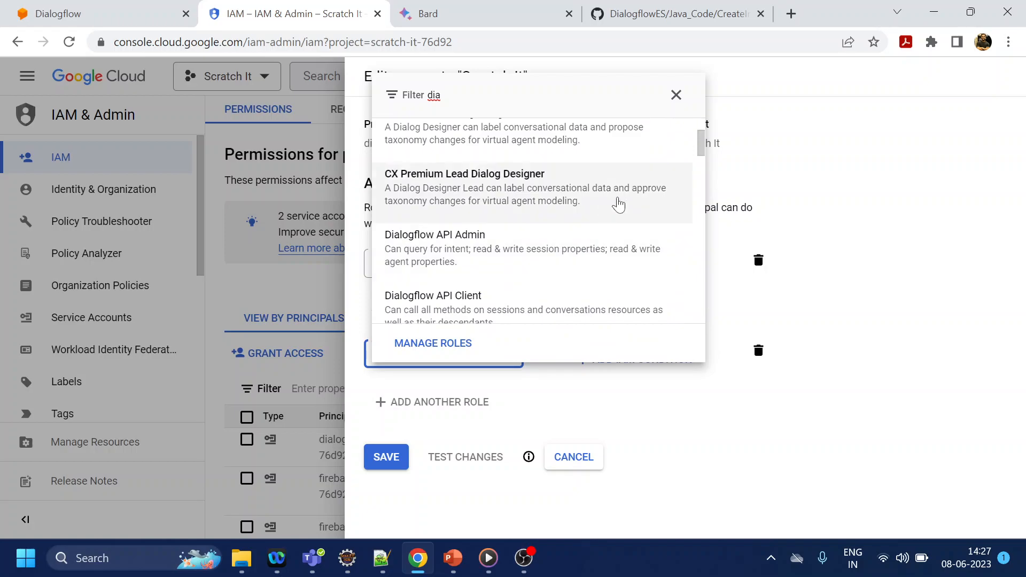
{"action": "scroll", "scroll_direction": "down", "scroll_amount": 3}
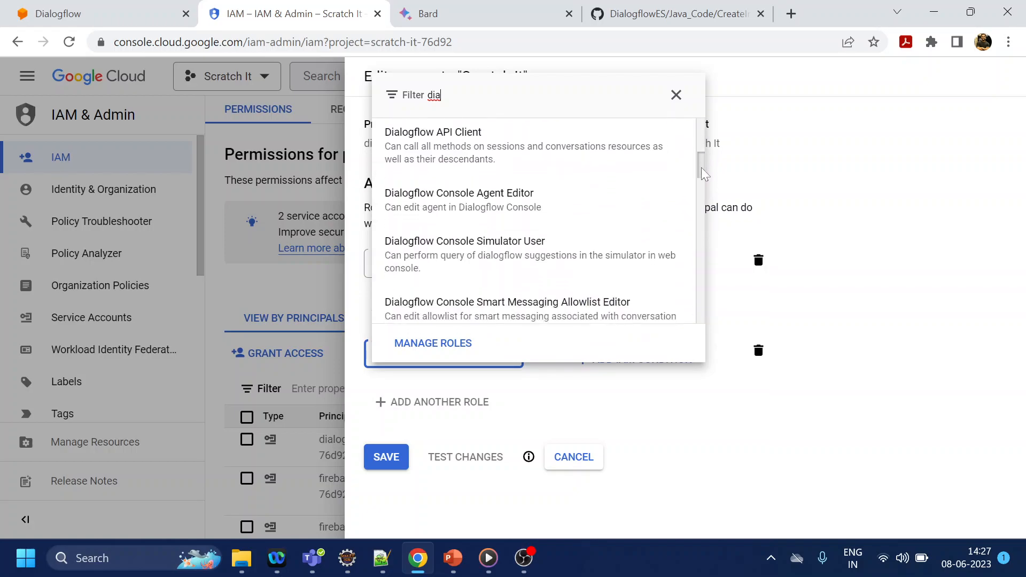
{"action": "scroll", "scroll_direction": "down", "scroll_amount": 3}
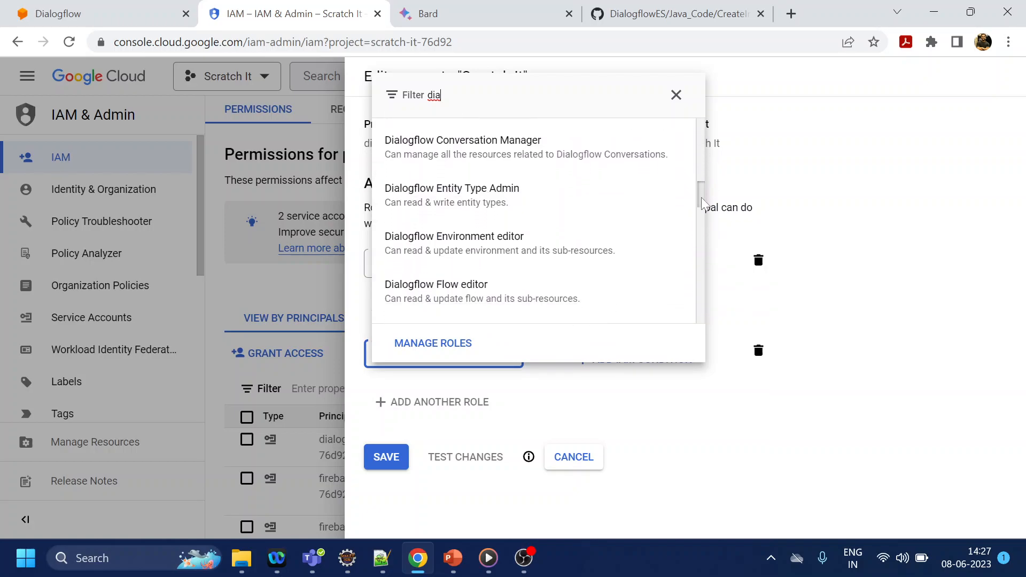
{"action": "scroll", "scroll_direction": "down", "scroll_amount": 3}
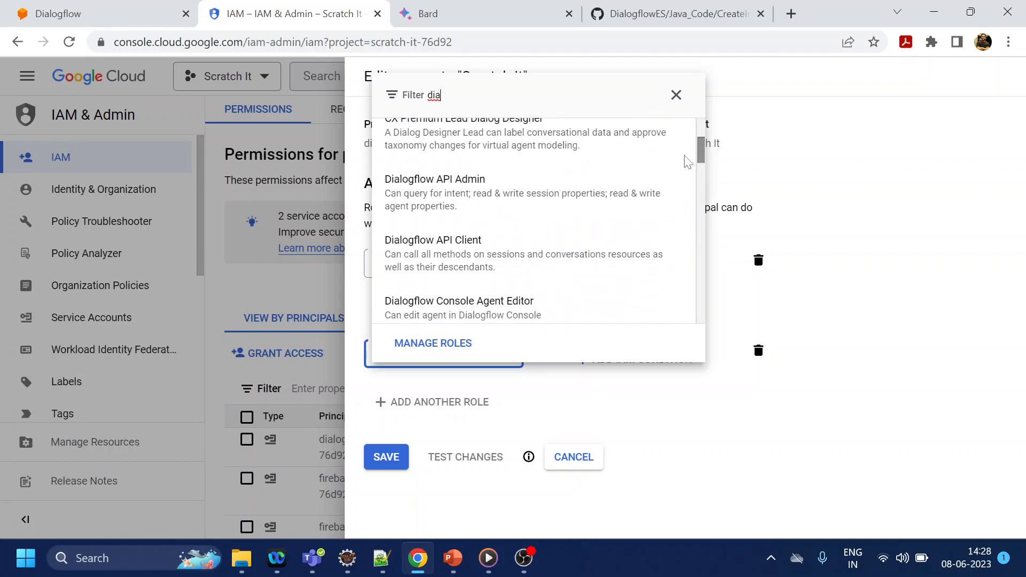
{"action": "left_click", "coordinate": [435, 179]}
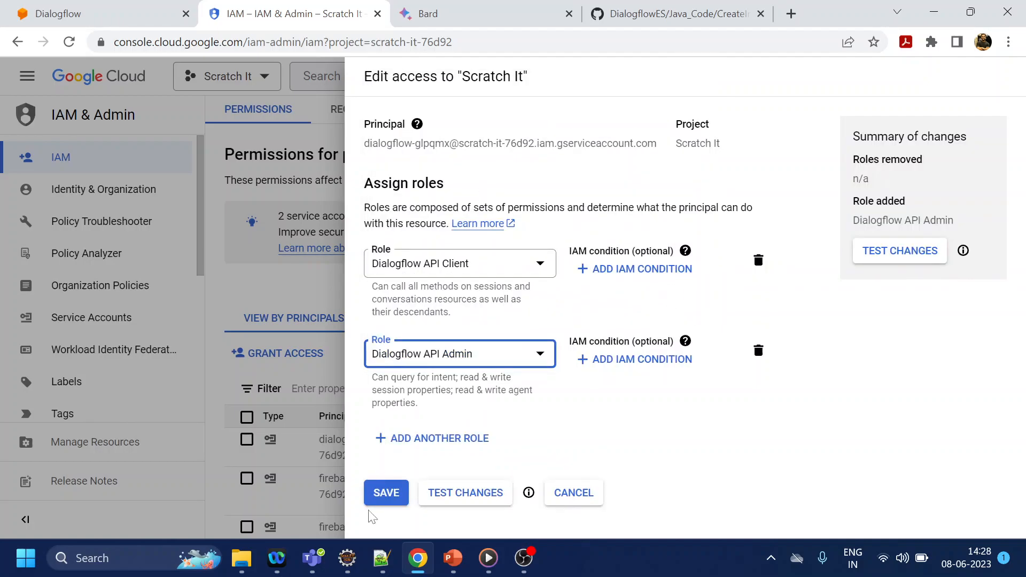
{"action": "left_click", "coordinate": [385, 492]}
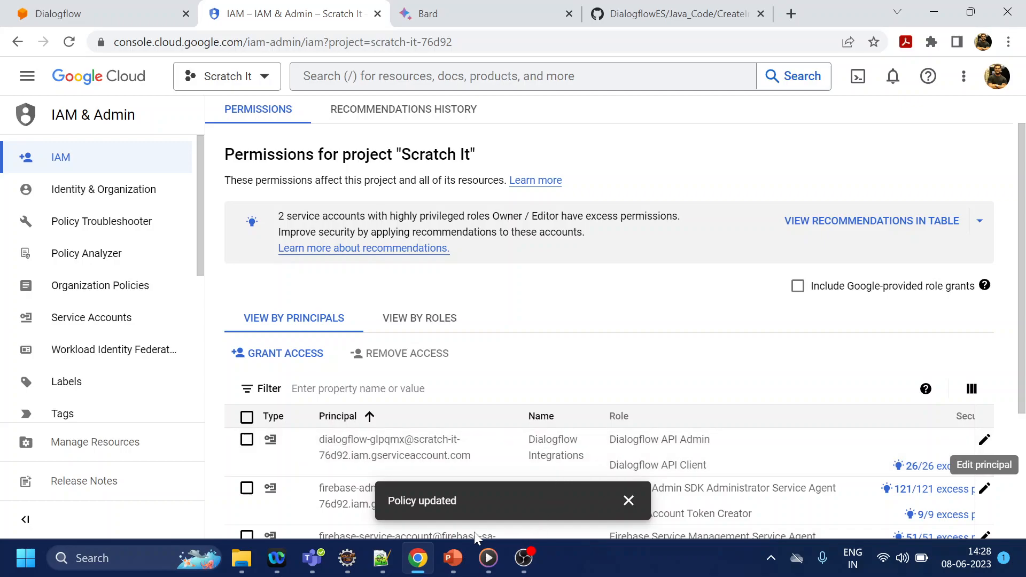
{"action": "mouse_move", "coordinate": [347, 558]}
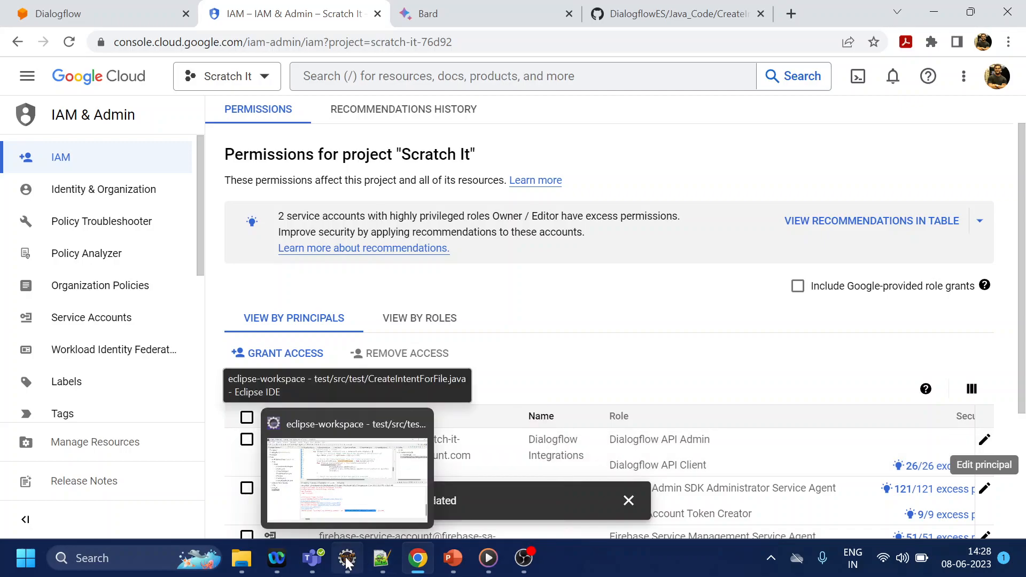
Step: Rerun CreateIntentForFile.java in Eclipse to create the AccountBalance intent in scratch-it-76d92
{"action": "left_click", "coordinate": [347, 558]}
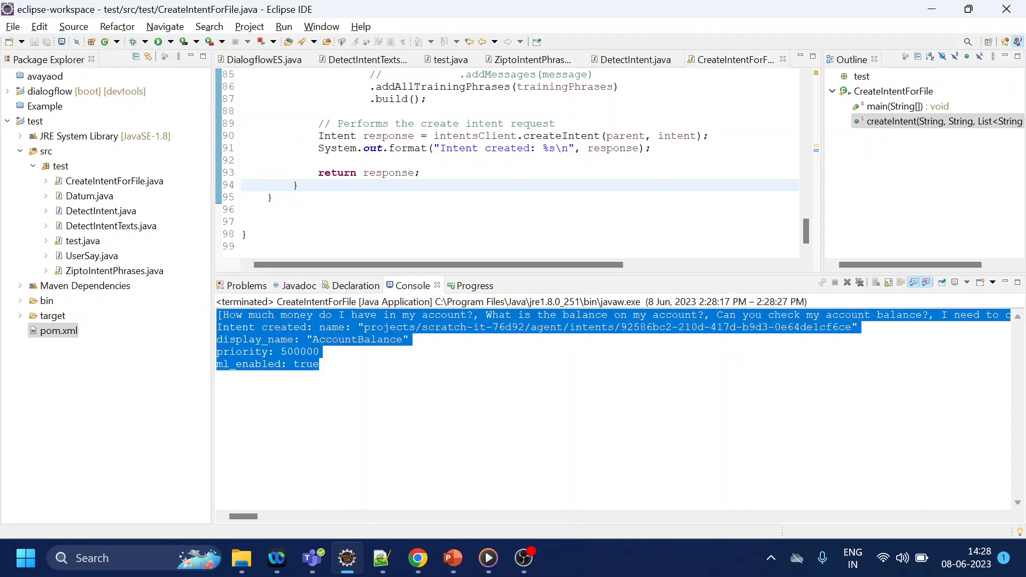
{"action": "double_click", "coordinate": [358, 339]}
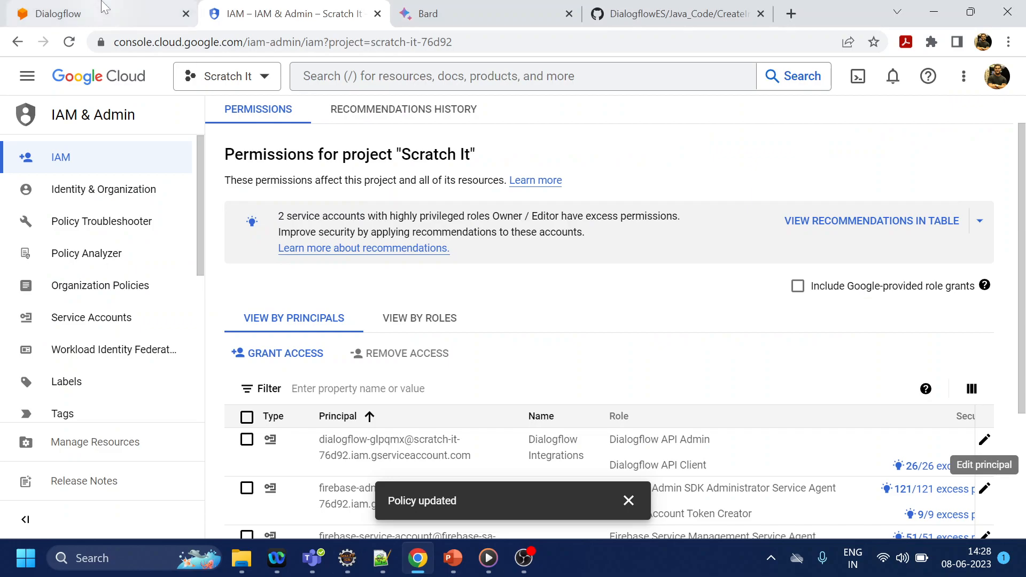
Step: Browse the Dialogflow agent's Intents list for AccountBalance, then return to the phrase file
{"action": "left_click", "coordinate": [78, 14]}
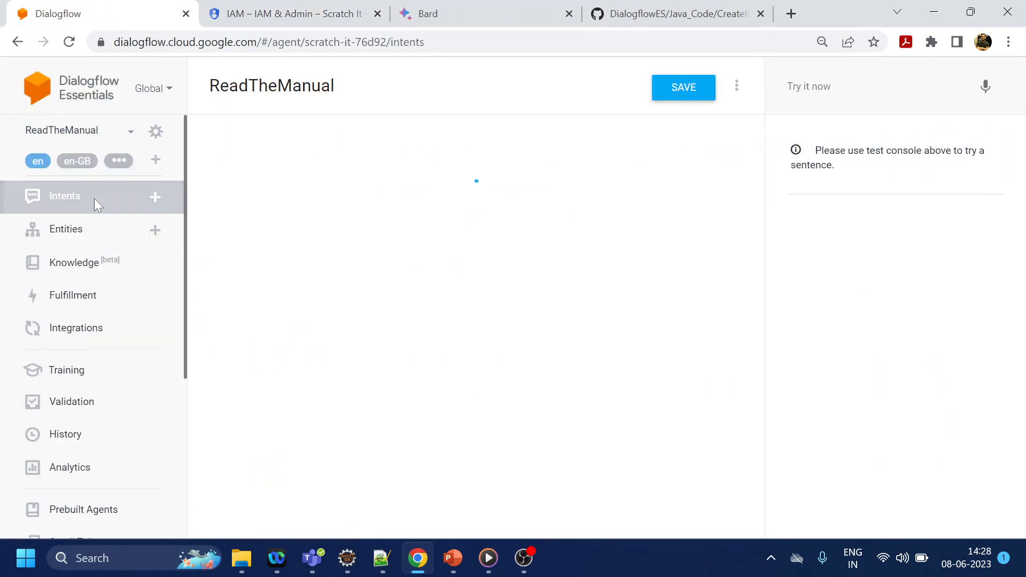
{"action": "left_click", "coordinate": [64, 195]}
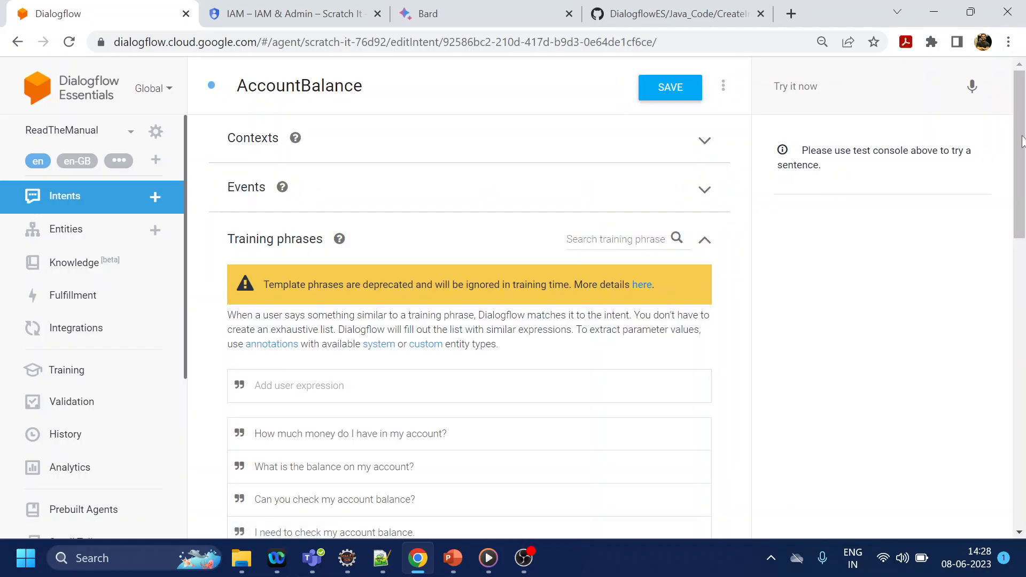
{"action": "scroll", "scroll_direction": "down", "scroll_amount": 3}
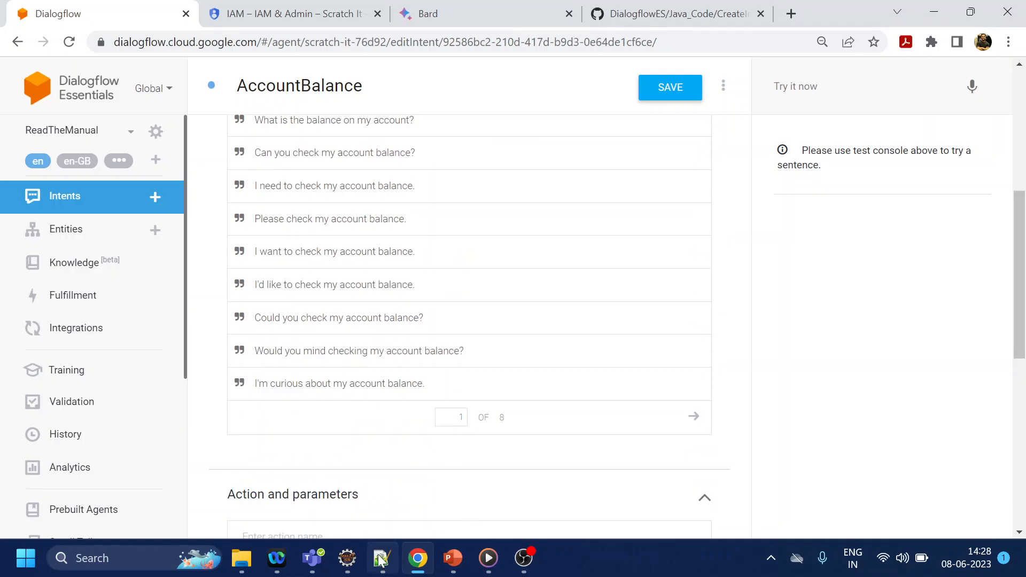
{"action": "left_click", "coordinate": [381, 558]}
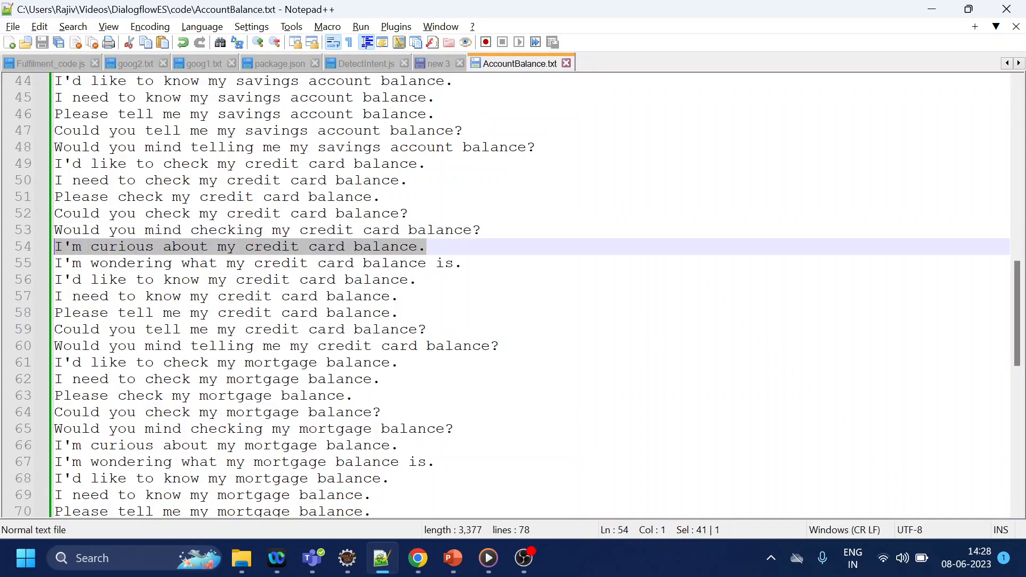
Step: View the AccountBalance.txt training phrases in Notepad++ for comparison
{"action": "left_click", "coordinate": [417, 558]}
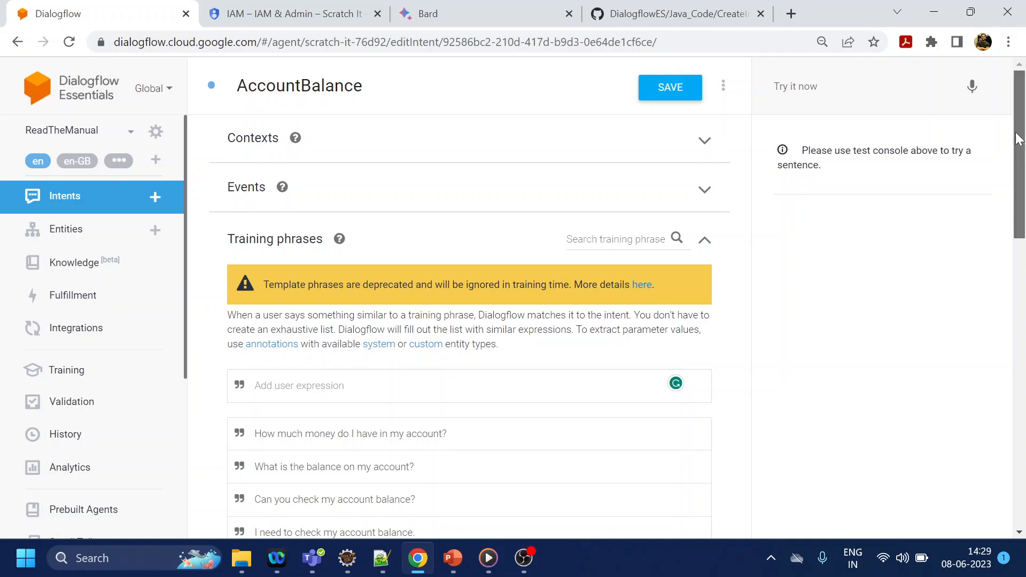
{"action": "scroll", "scroll_direction": "down", "scroll_amount": 3}
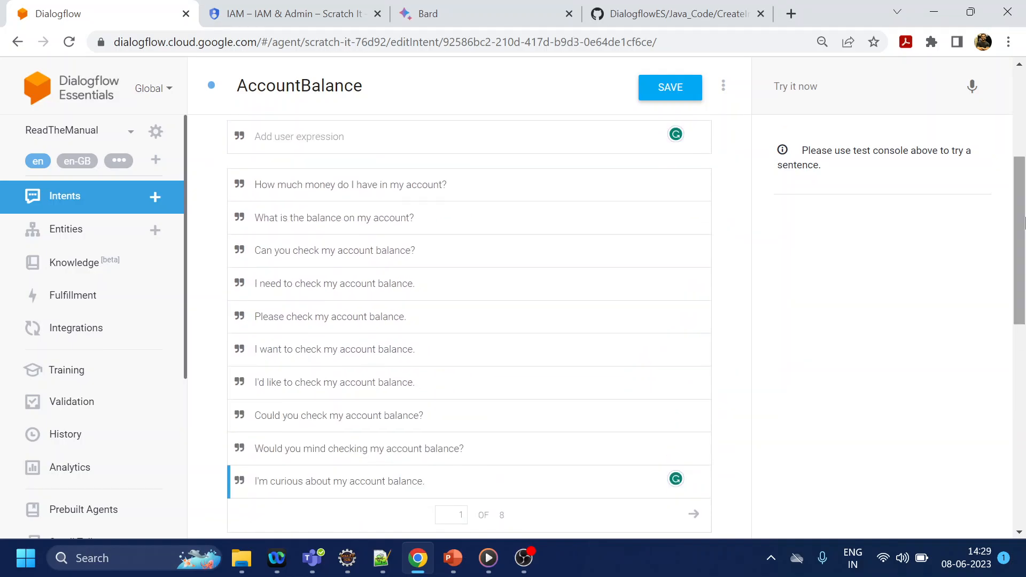
{"action": "mouse_move", "coordinate": [884, 265]}
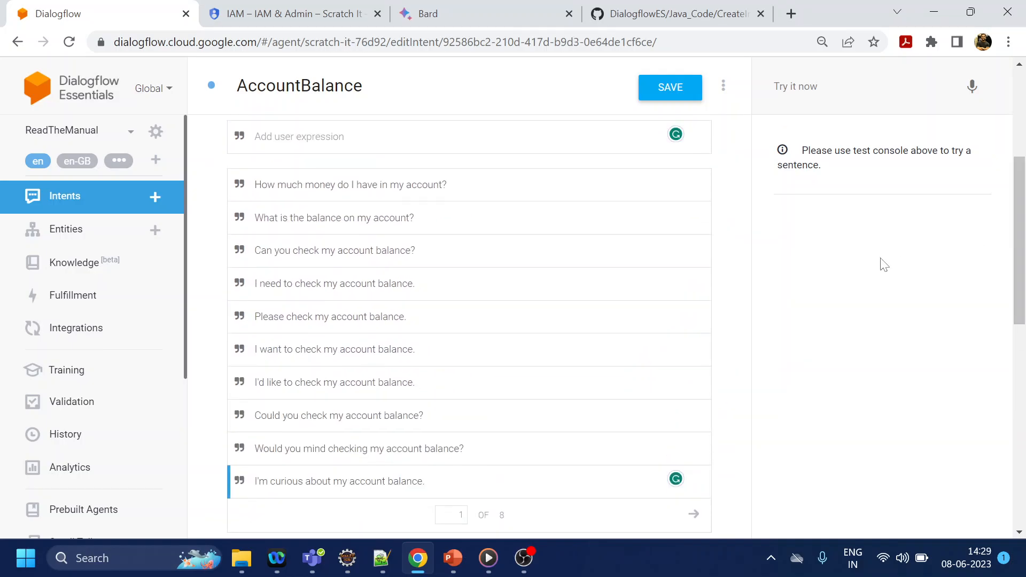